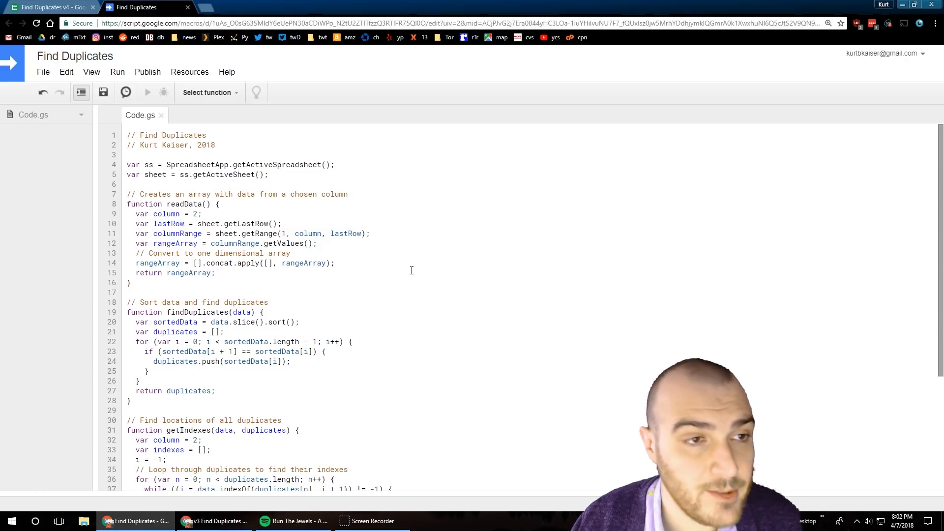
Switch from the script editor to the Find Duplicates v4 spreadsheet with the student data
scroll("down", 3)
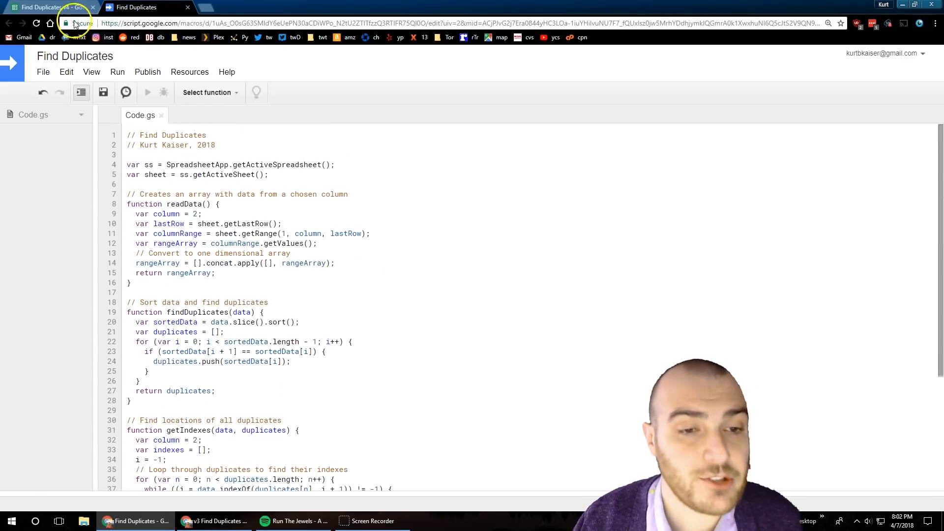
left_click(51, 7)
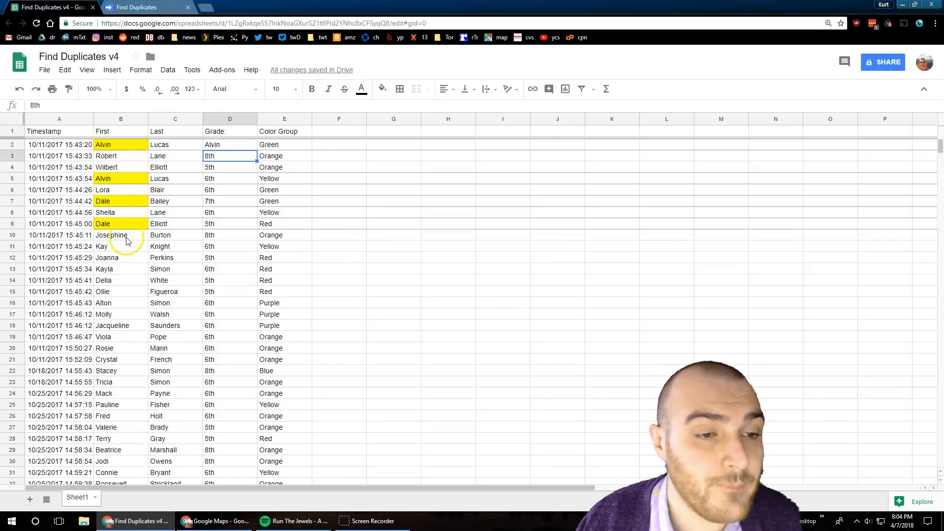
mouse_move(264, 308)
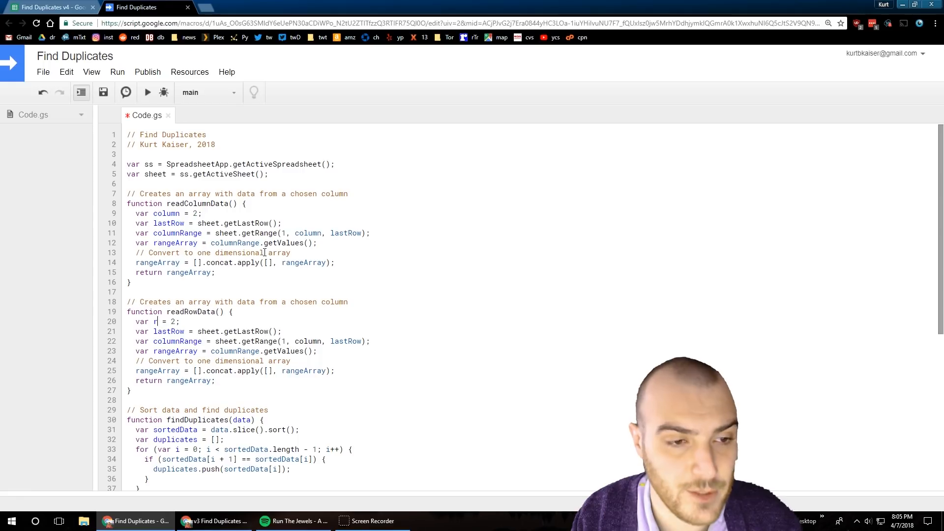
Rename the copy to readRowData and replace lastRow with lastColumn = sheet.getLastColumn()
type("ow")
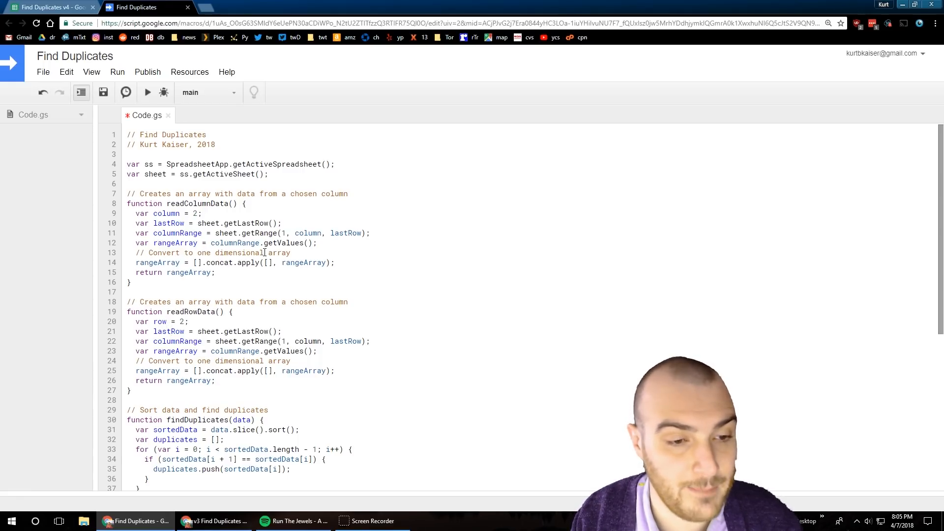
left_click_drag(179, 332, 281, 332)
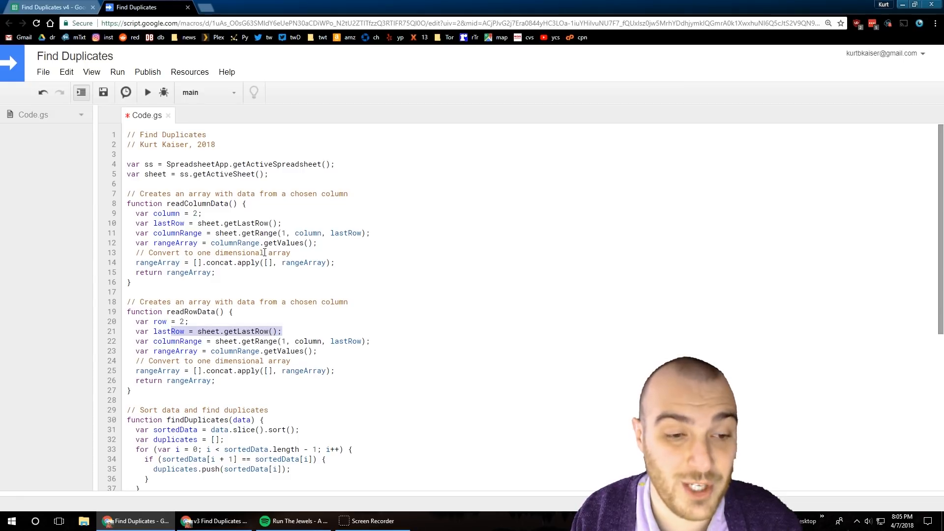
type("lastColumn")
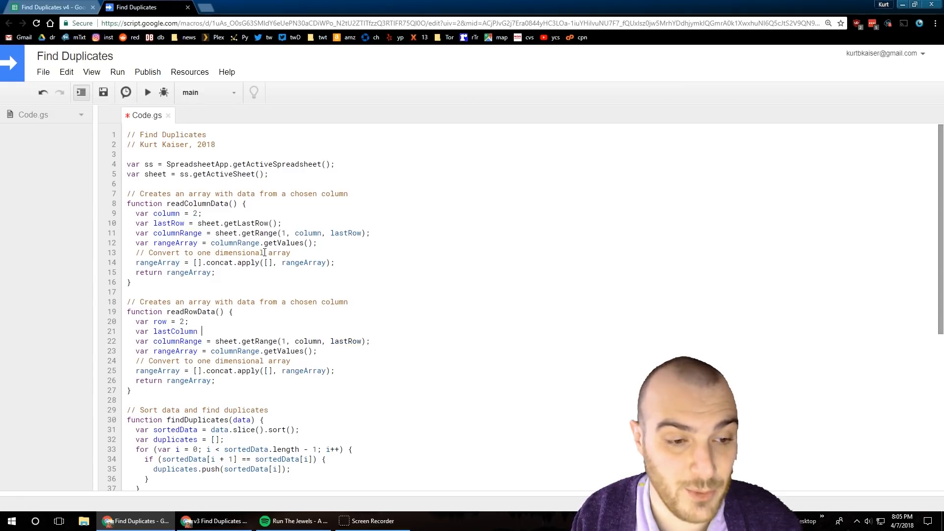
type("= sheet.getLastColumn(0")
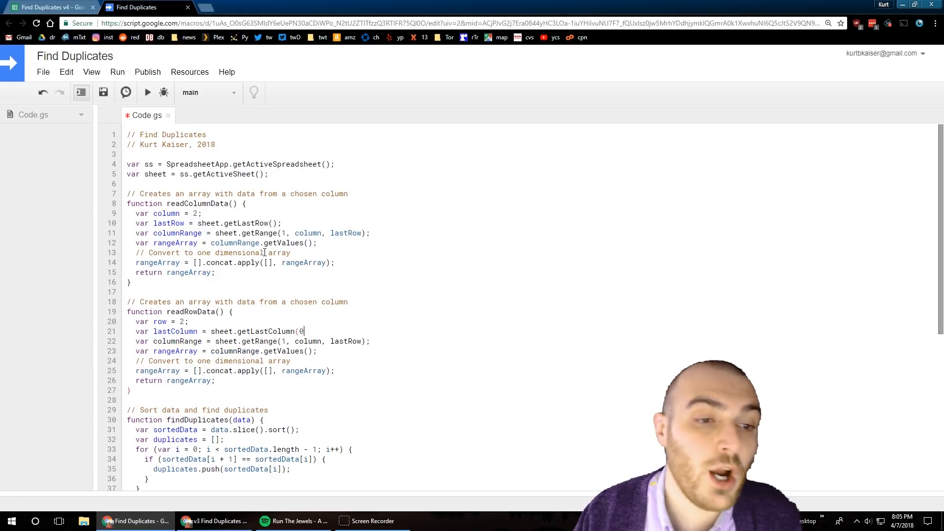
type(");")
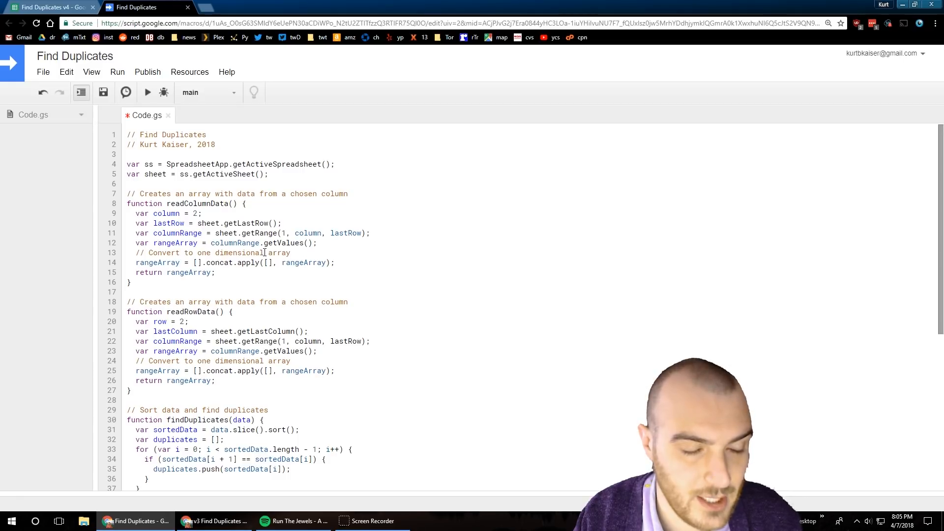
Reword the comment for rows and build rowRange with getRange(row, 1, 1, lastColumn)
double_click(334, 302)
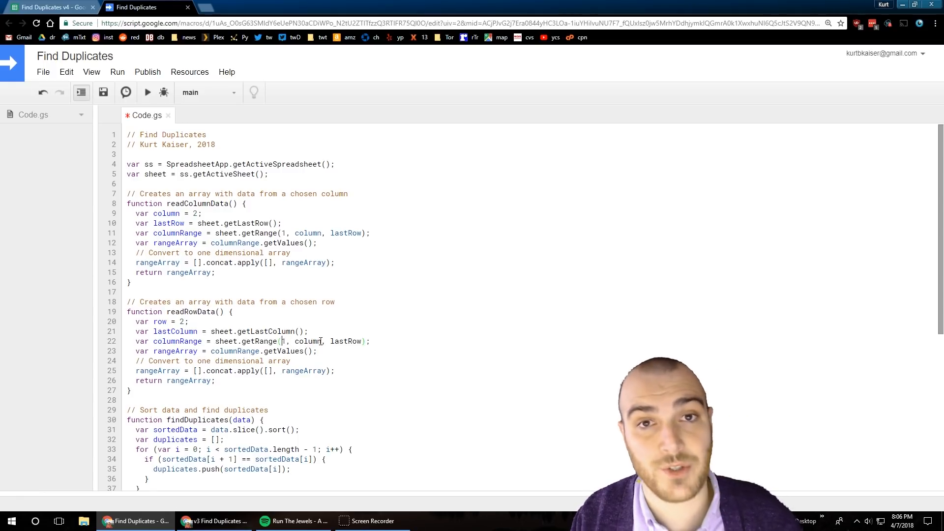
type("row,")
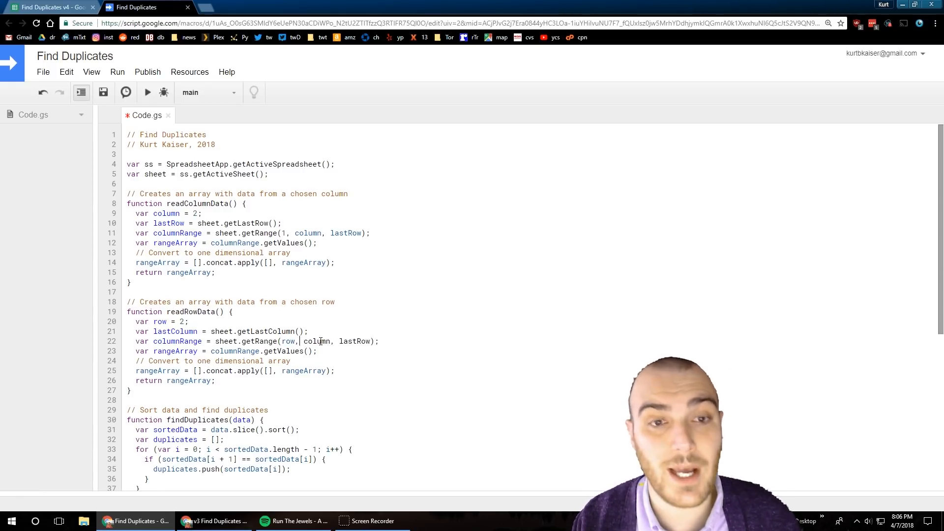
type("1")
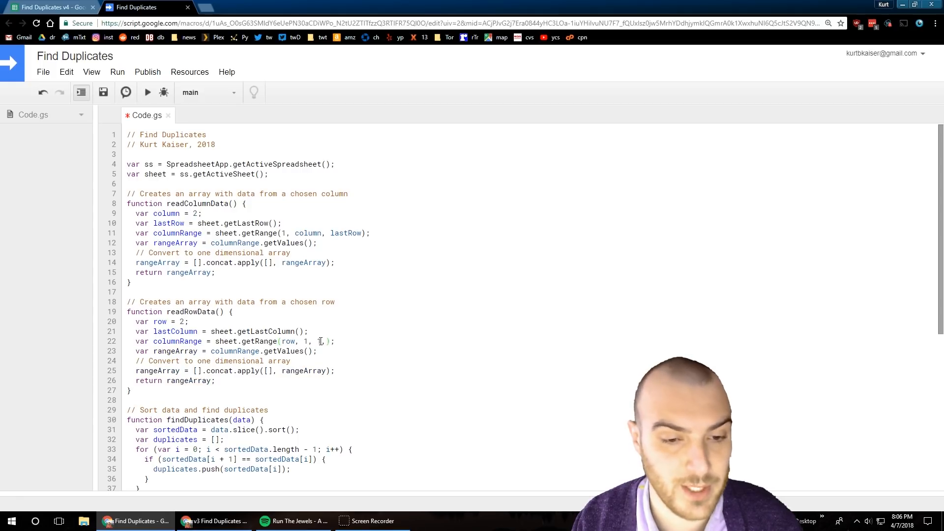
type("last")
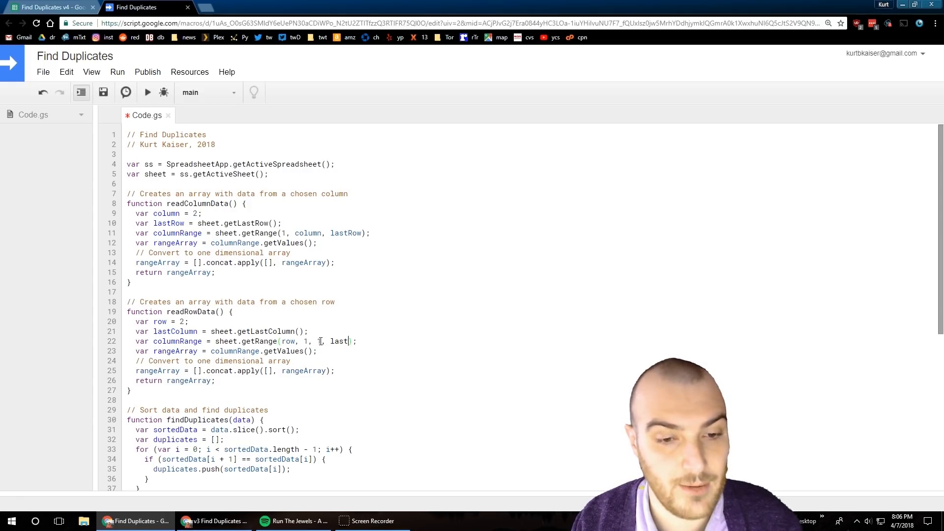
type("Column")
left_click(226, 351)
type("row")
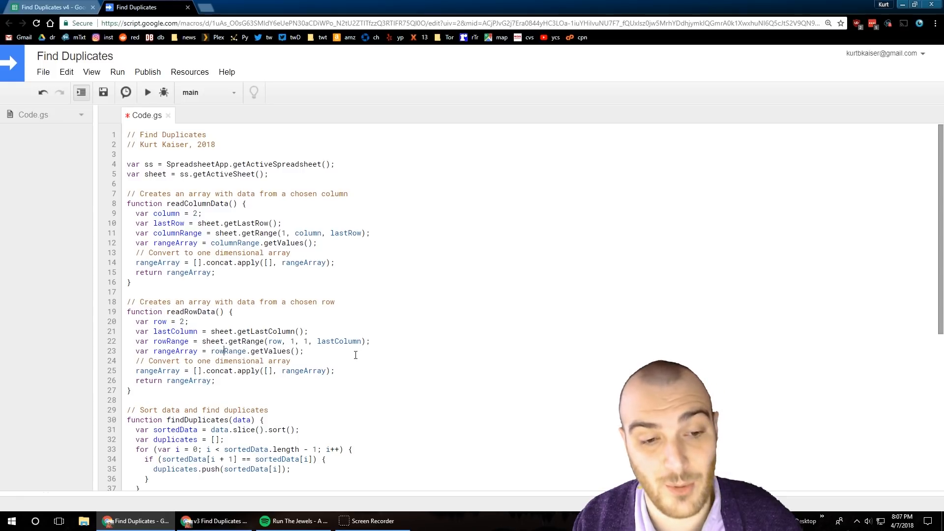
left_click(208, 92)
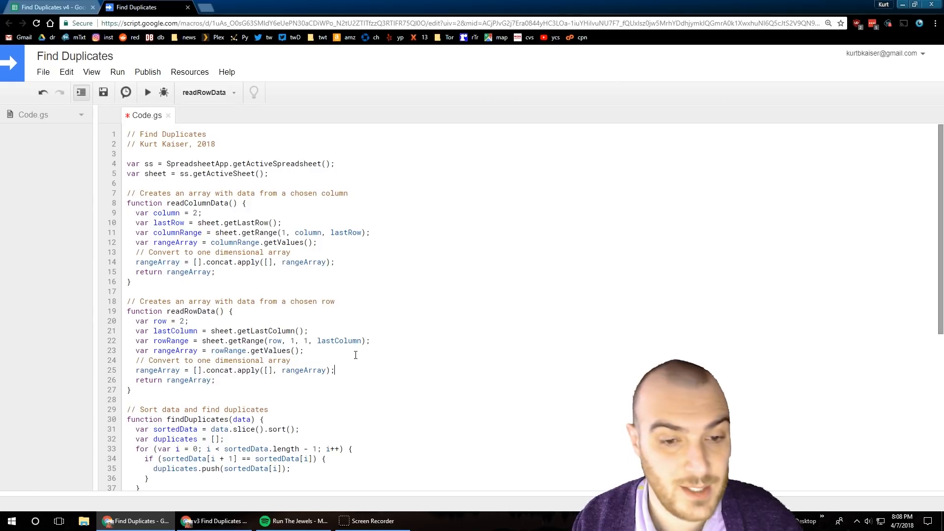
Add Logger.log(rangeArray) before readRowData's return and save/run the script
type("Logger")
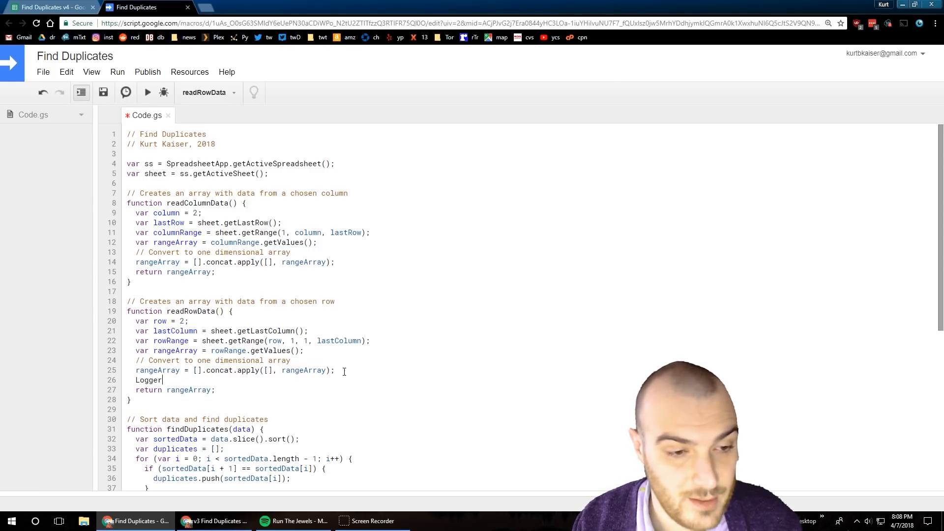
type(".log(rang")
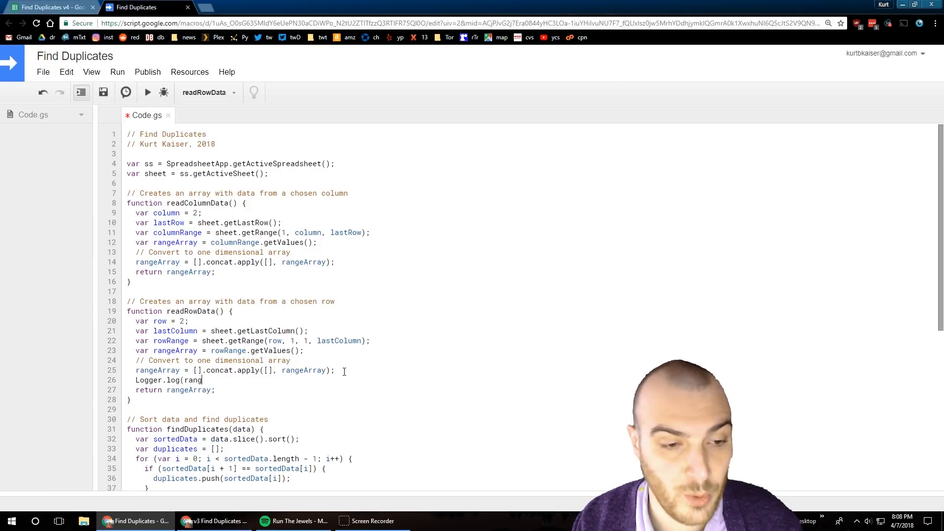
type("eArray)")
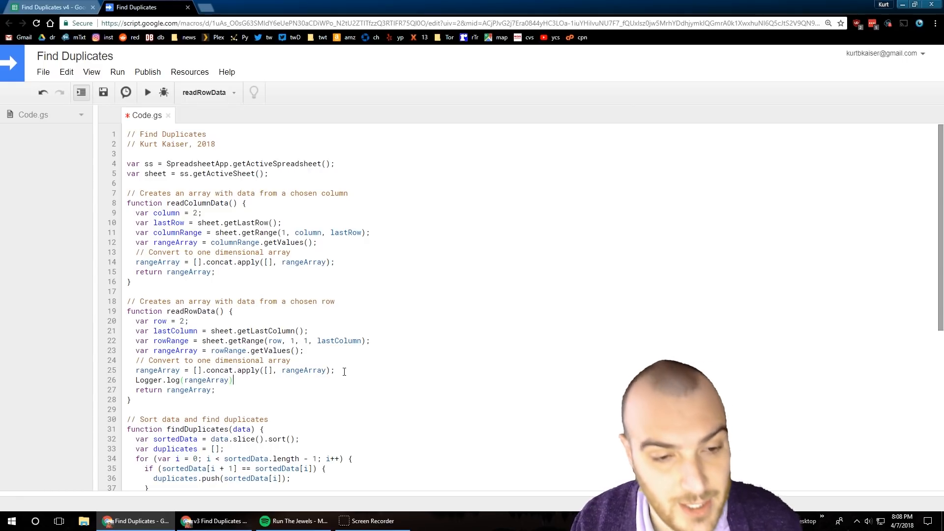
left_click(102, 92)
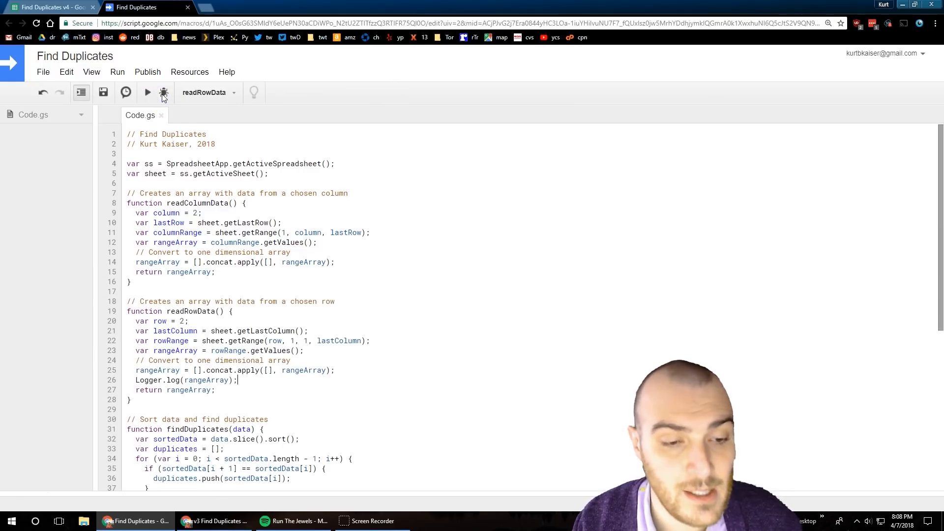
left_click(91, 71)
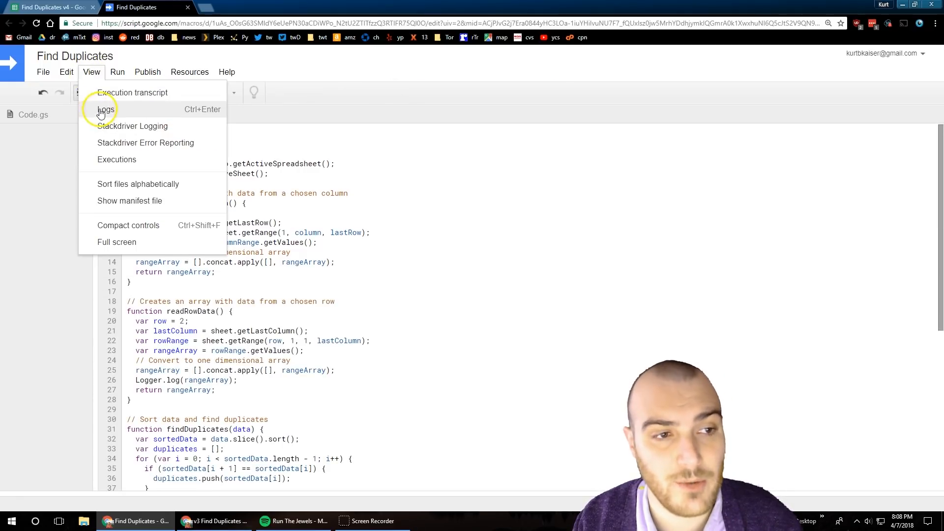
left_click(106, 109)
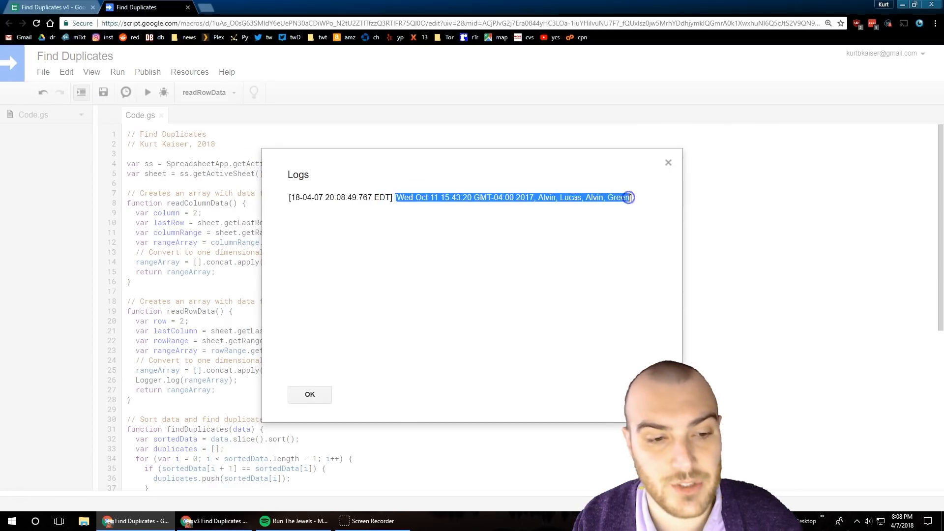
mouse_move(437, 169)
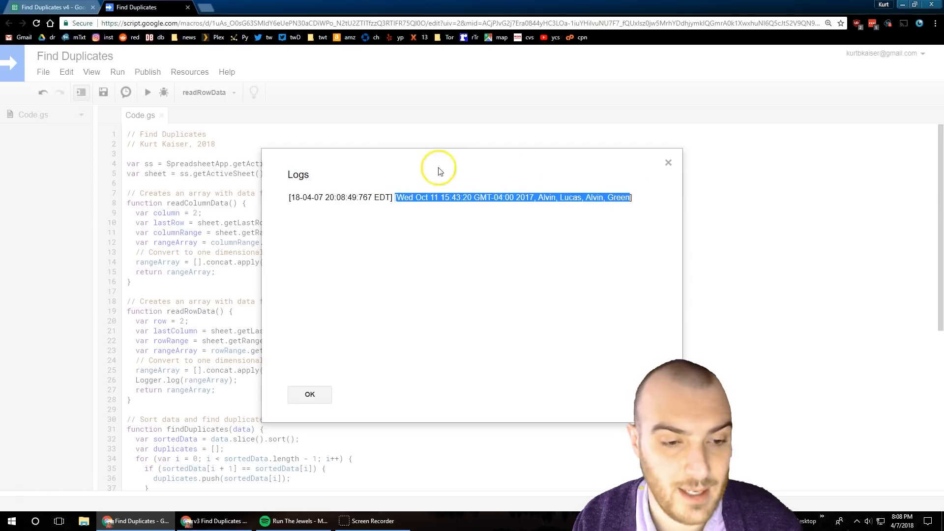
left_click(142, 7)
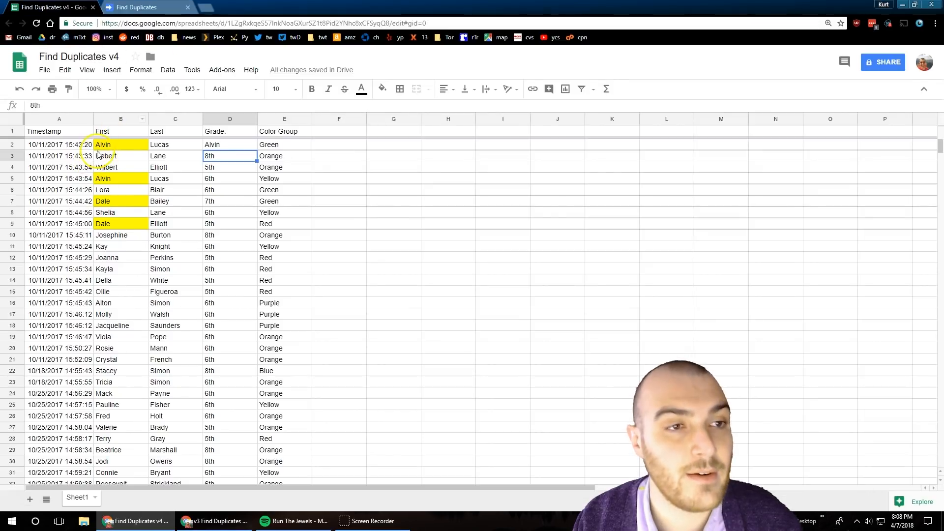
left_click(175, 144)
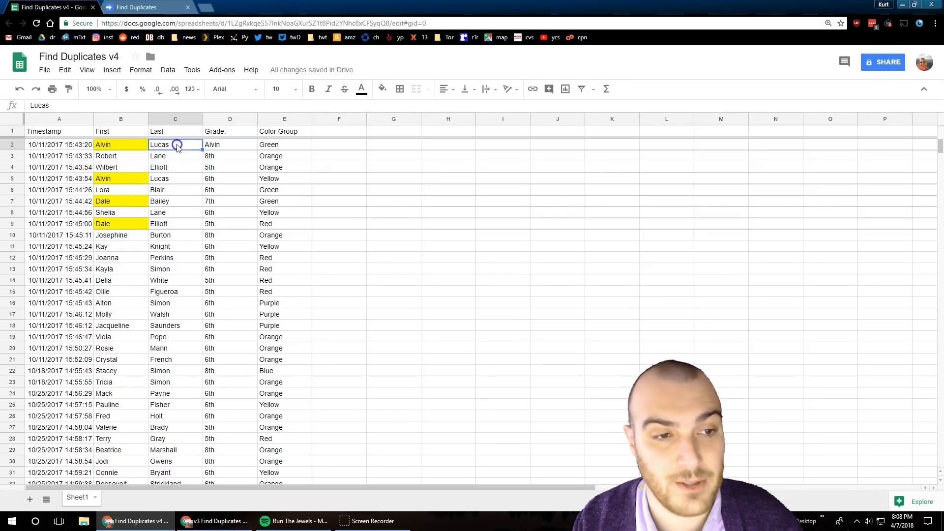
left_click(285, 144)
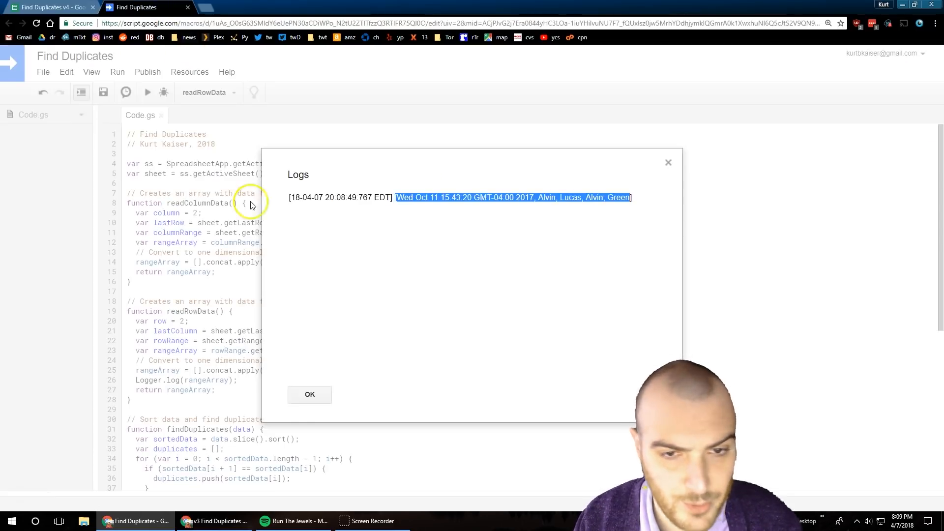
left_click(310, 395)
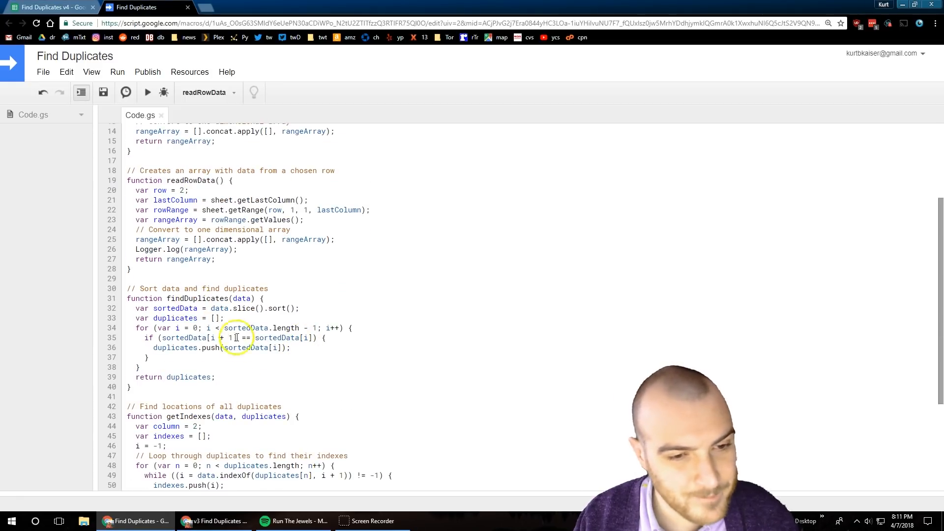
scroll("down", 3)
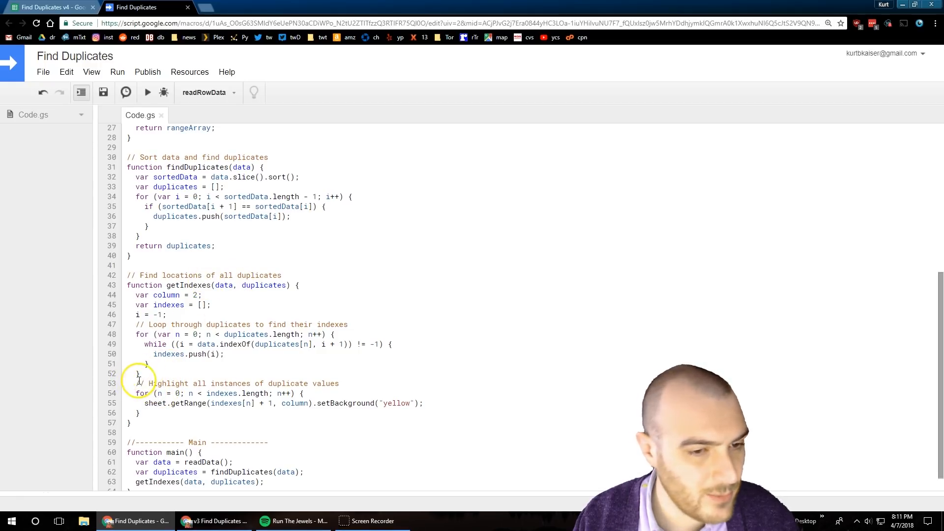
double_click(294, 403)
type("}")
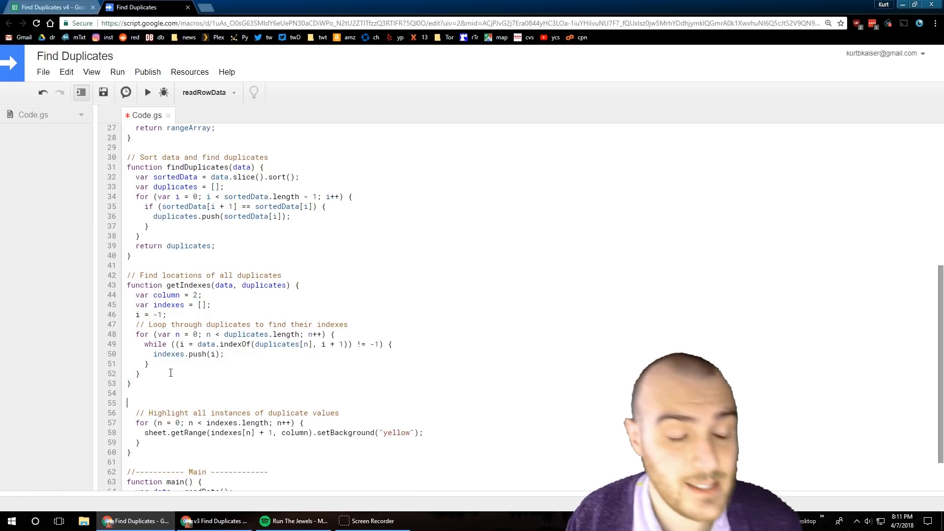
Wrap the loop in function highlightColumnDuplicates and rename the pasted copy to highlightRowDuplicates
type("f")
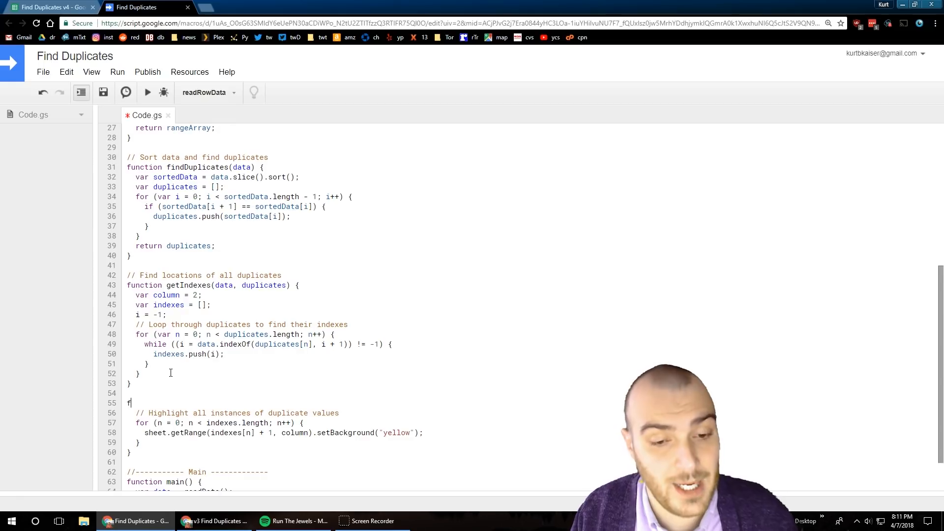
type("unction")
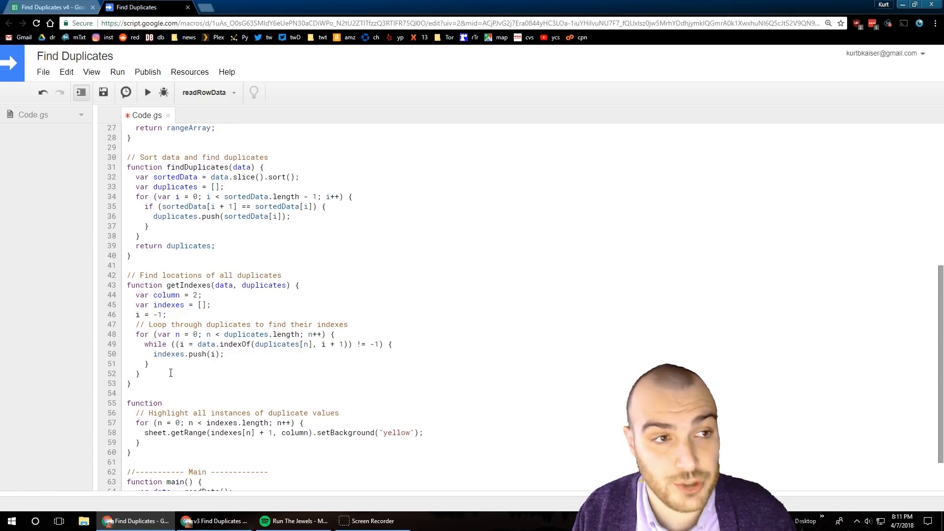
type("high")
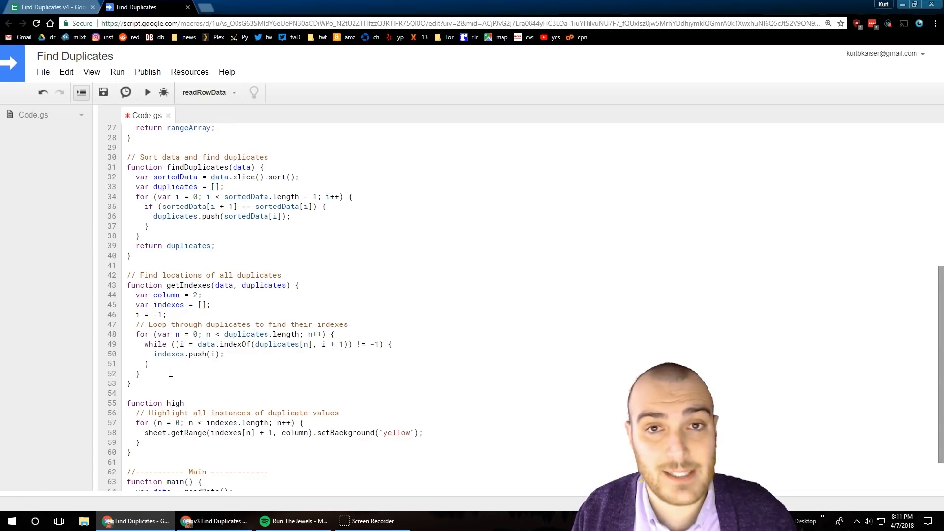
type("lightColumn")
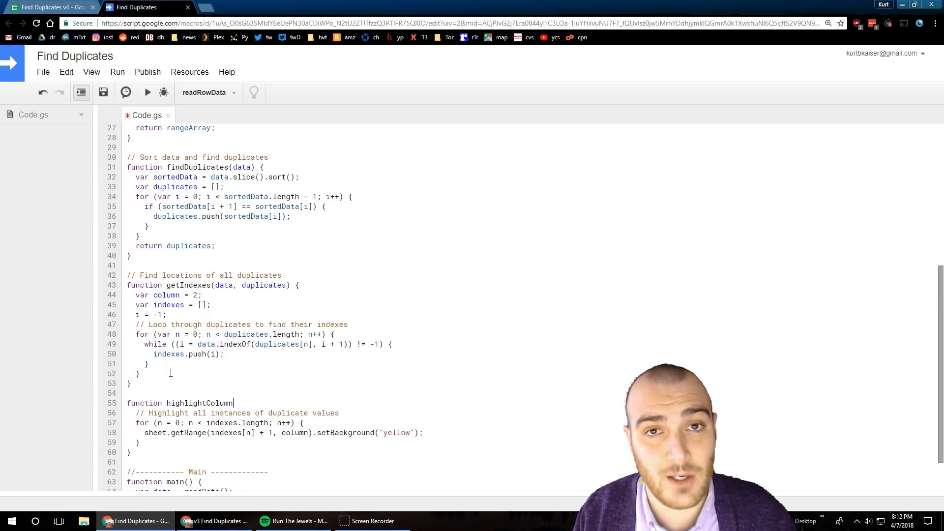
type("Duplicates(){")
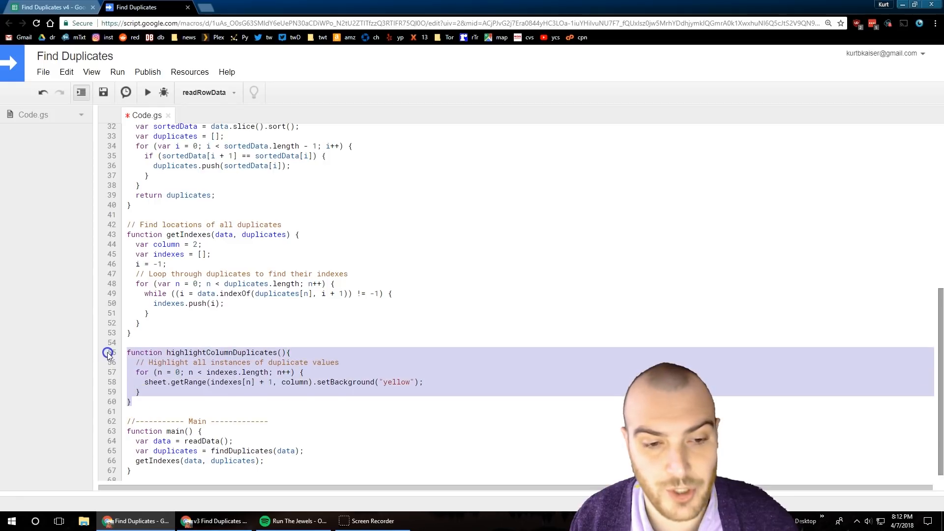
mouse_move(168, 316)
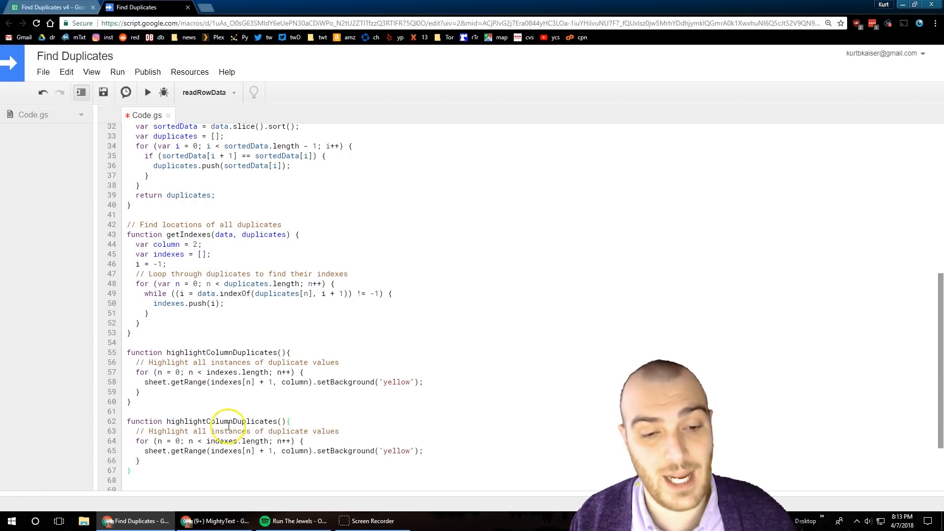
double_click(232, 421)
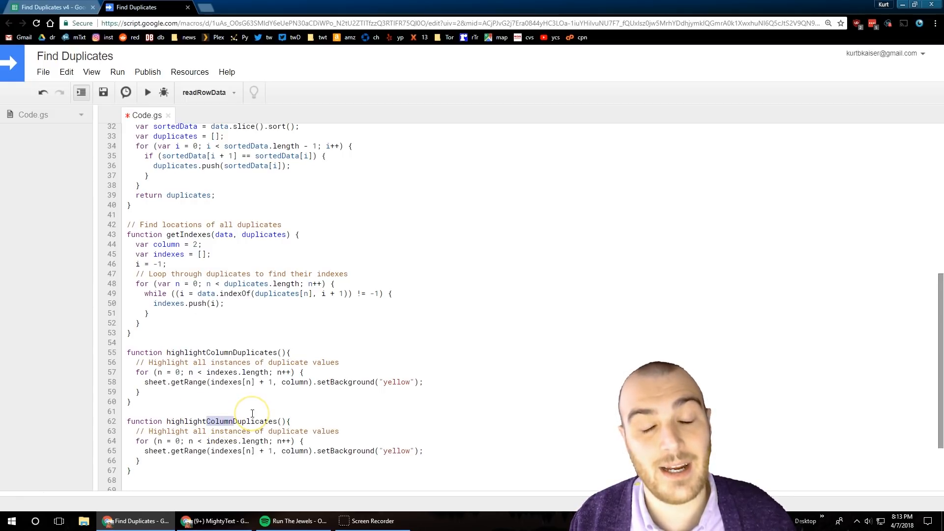
type("Row")
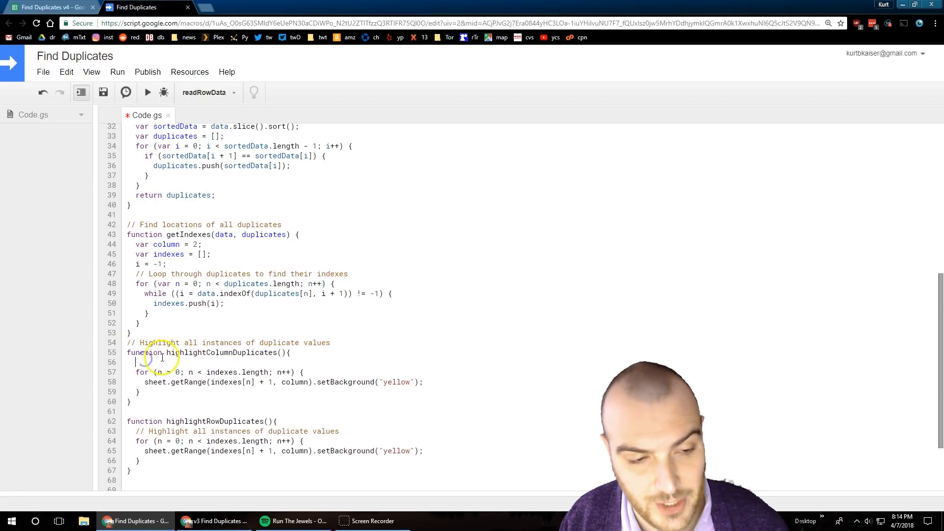
Add var column = 2 and give each highlight function its own 'in a column' / 'in a row' comment
type("var co")
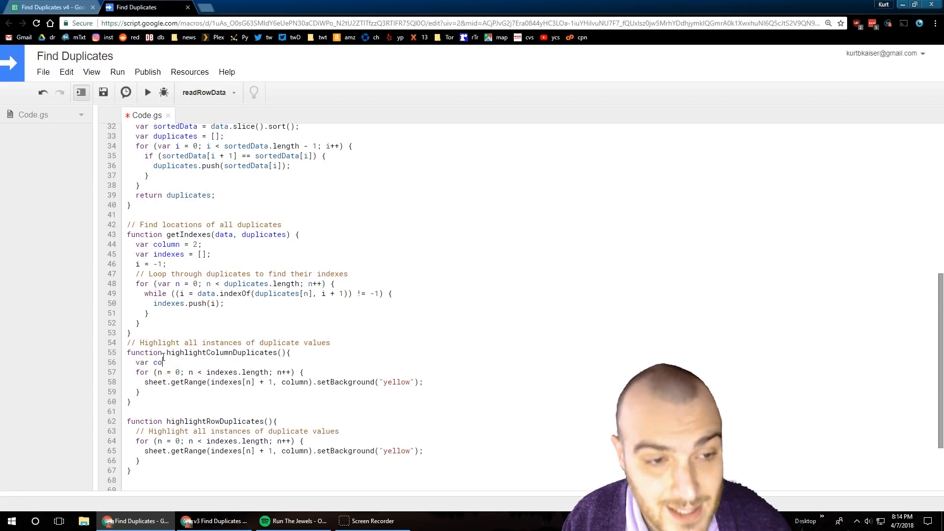
type("lumn = 2;")
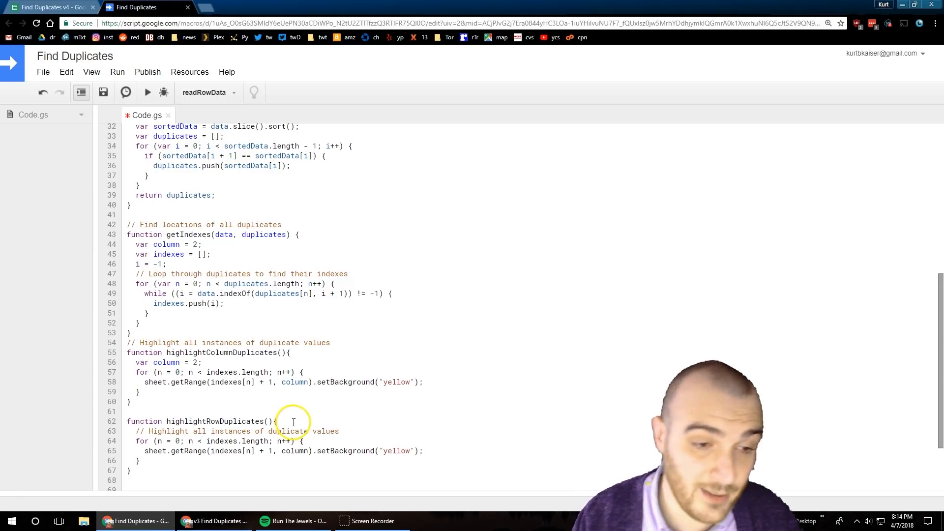
triple_click(238, 431)
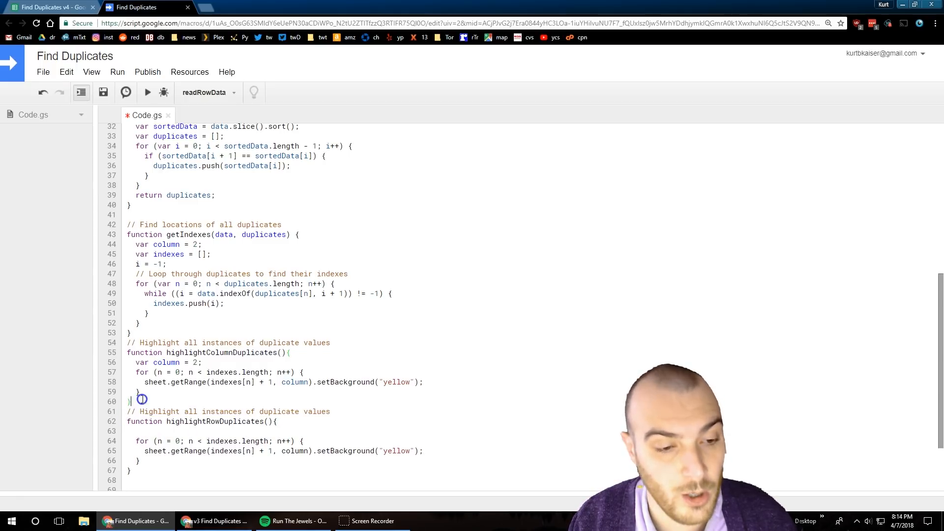
key("enter")
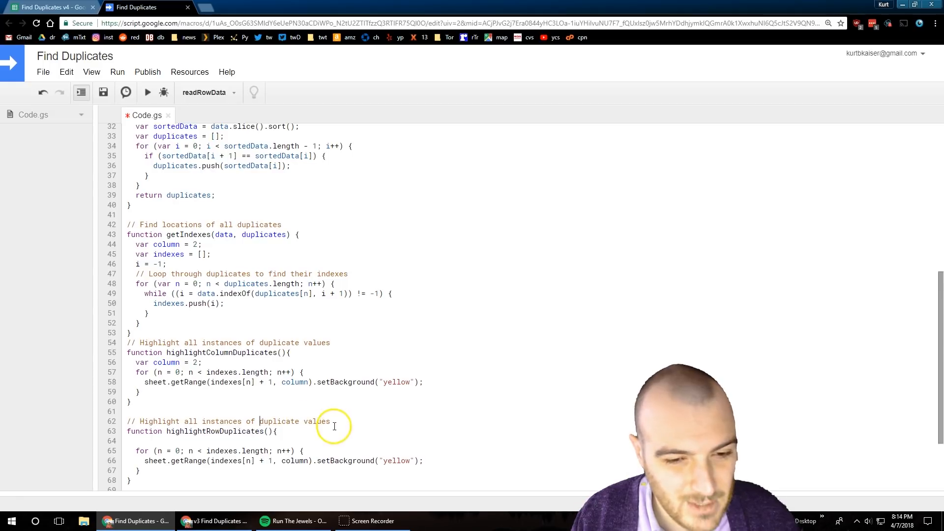
type("in a row")
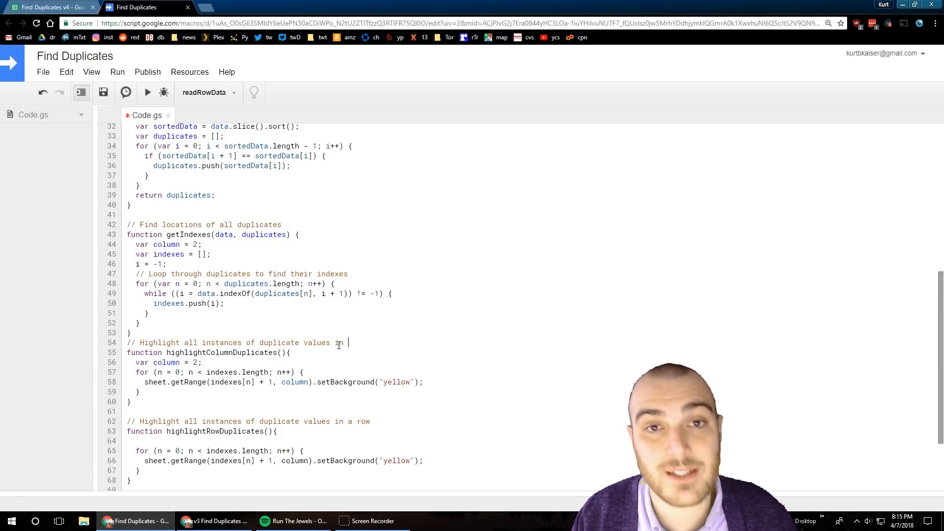
type("a column")
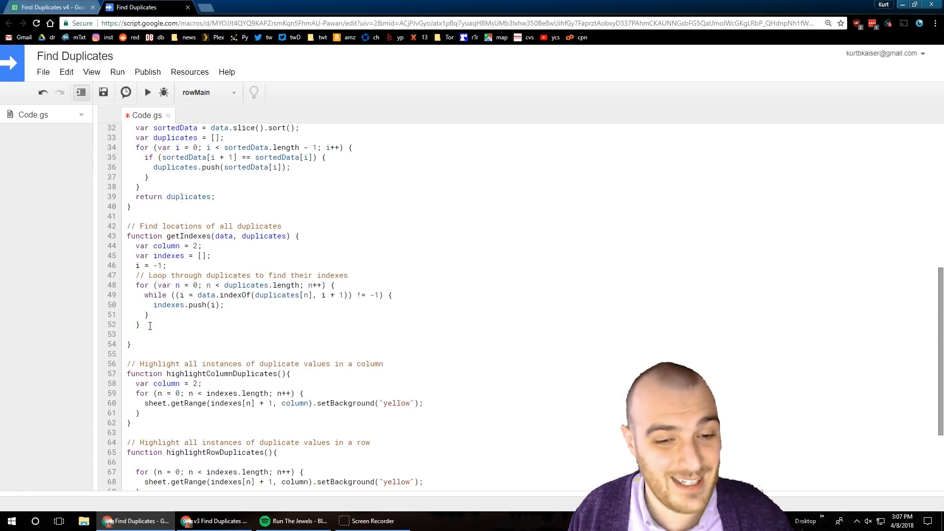
Make getIndexes return indexes and give highlightRowDuplicates var row = 2 with getRange(row, ...)
type("return ind")
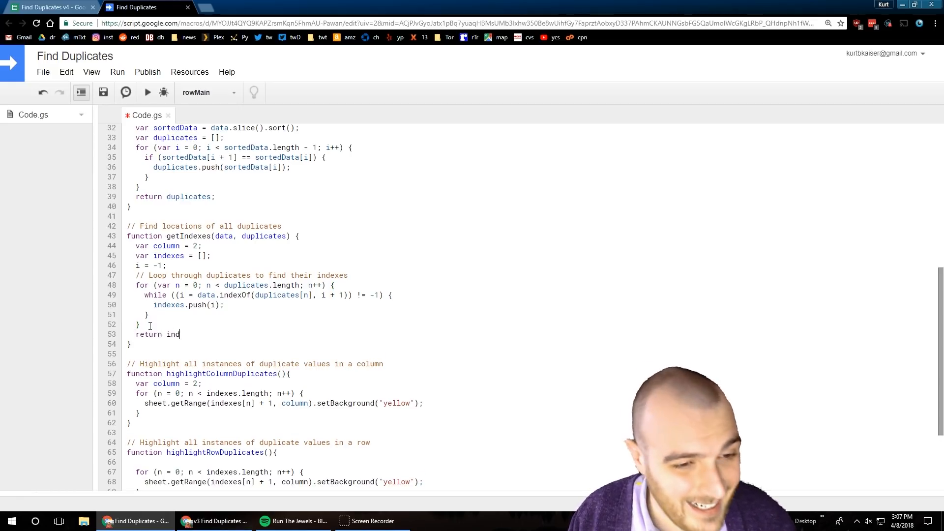
type("exes;")
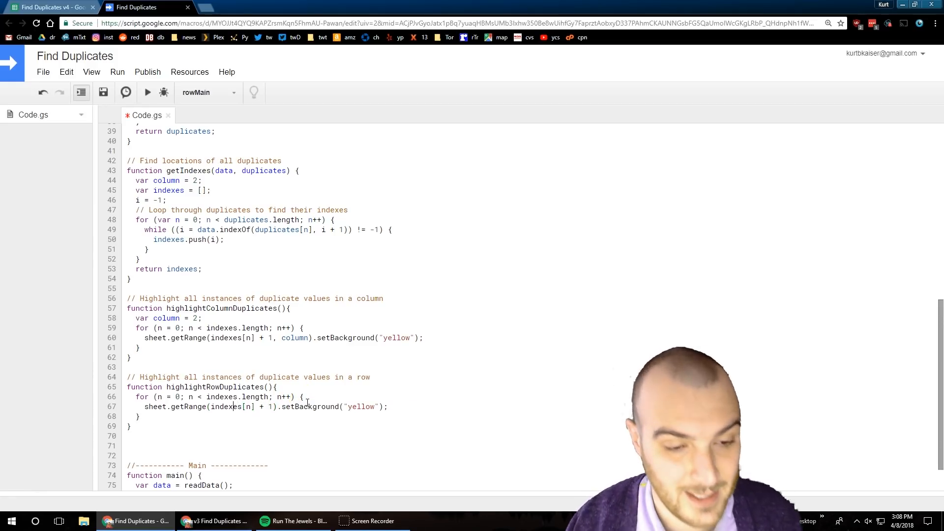
type("row,")
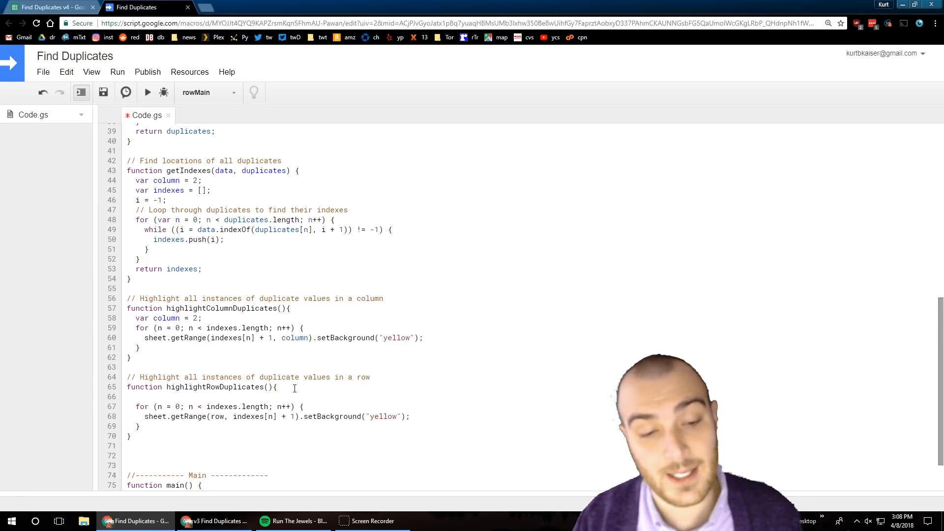
type("var = row;")
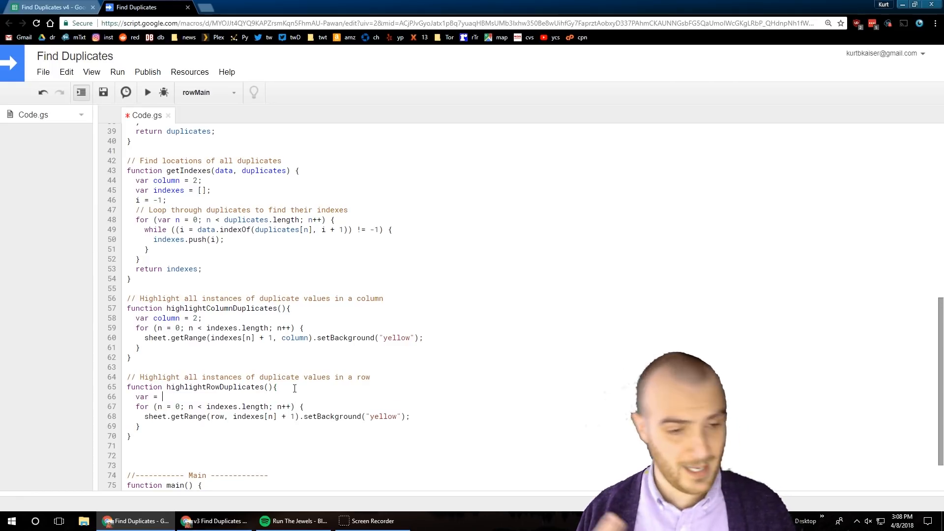
type("row")
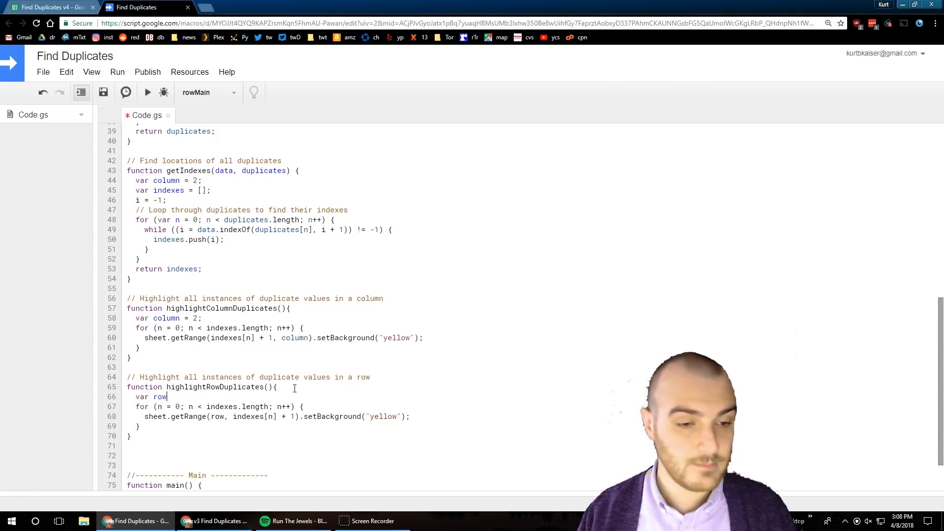
type("=")
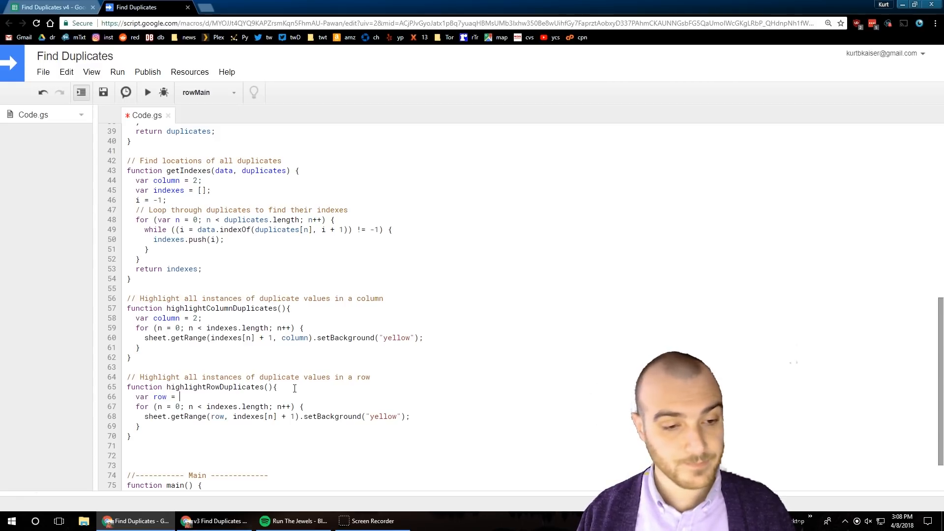
type("2;")
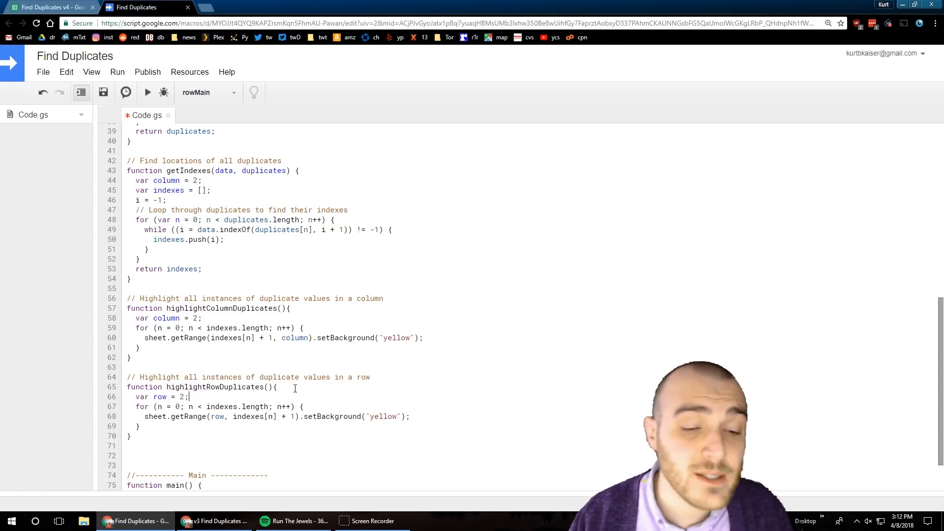
Paste a second copy of the main function and name the first one columnMain
scroll("down", 3)
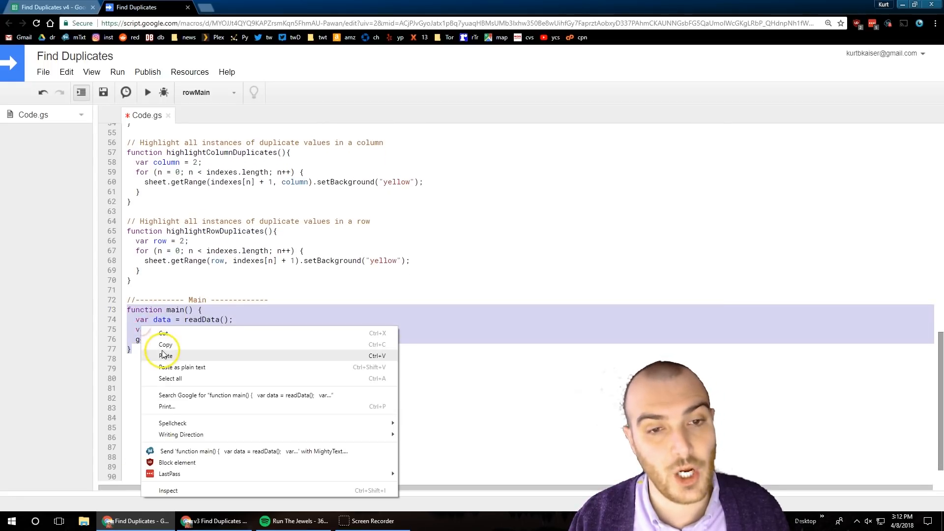
left_click(166, 356)
type("c")
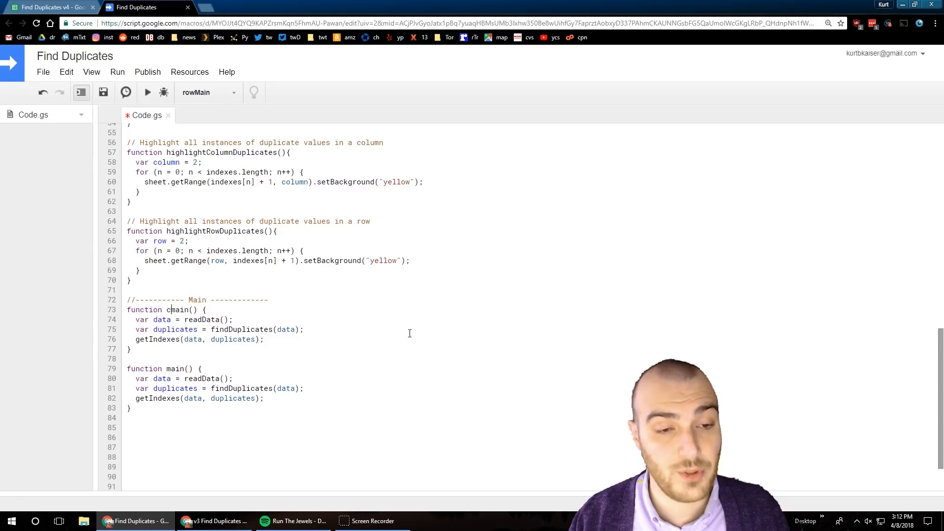
type("olumnM")
left_click(181, 319)
type("Column")
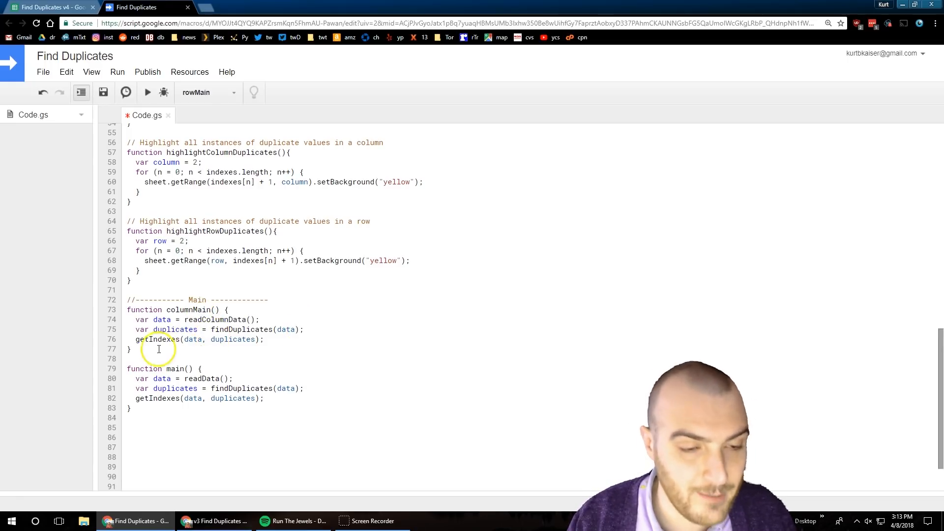
In columnMain store getIndexes' result in var indexes and call highlightColumnDuplicates()
type("var indexes =")
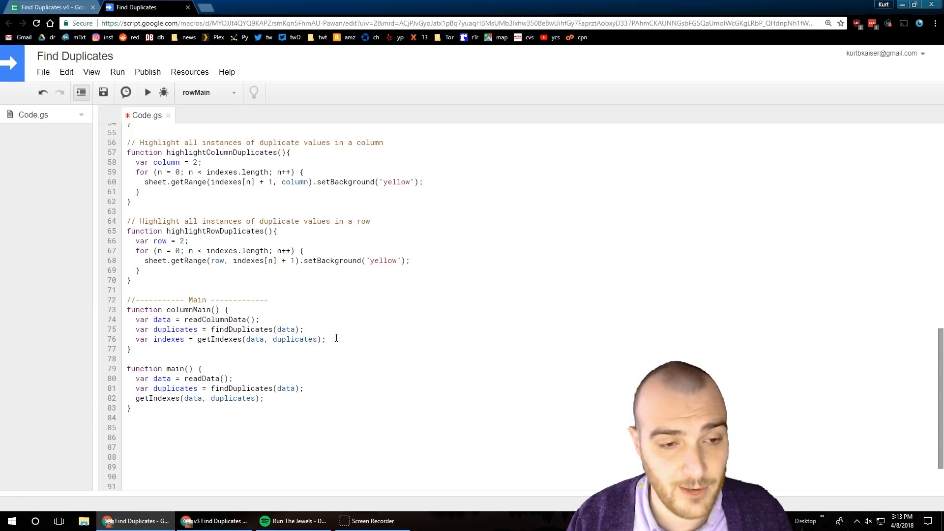
key("enter")
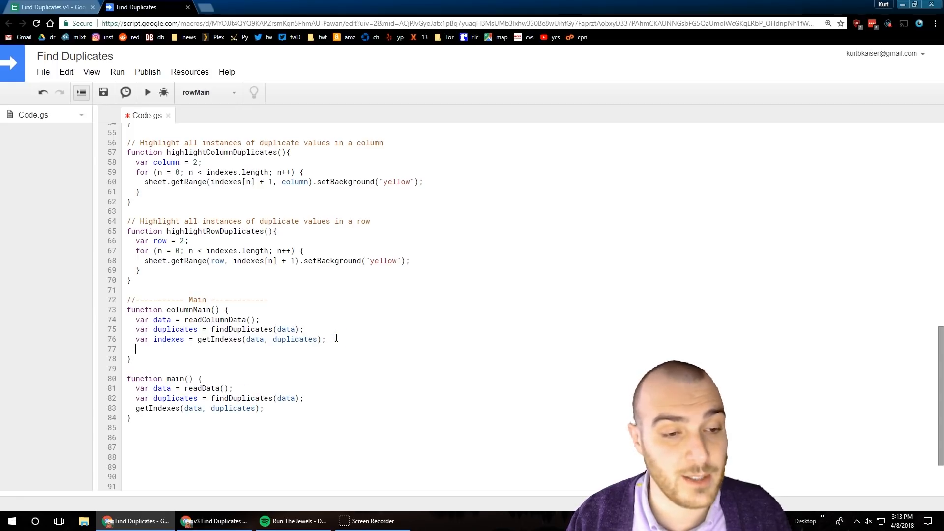
type("highlightColu")
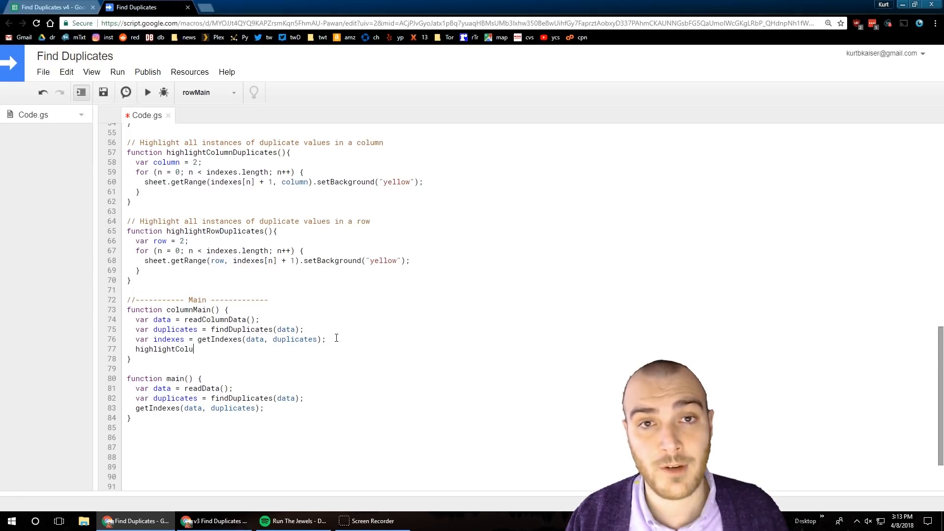
type("mnDuplicat")
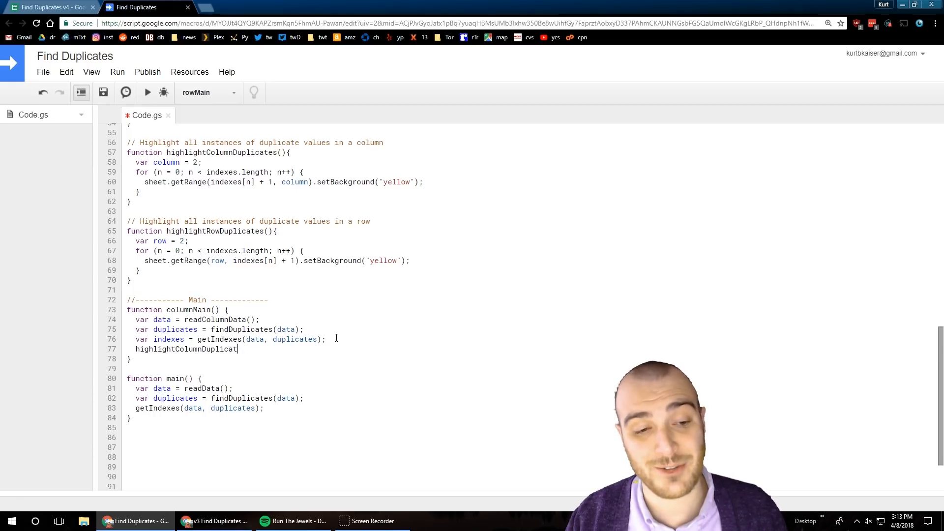
type("es();")
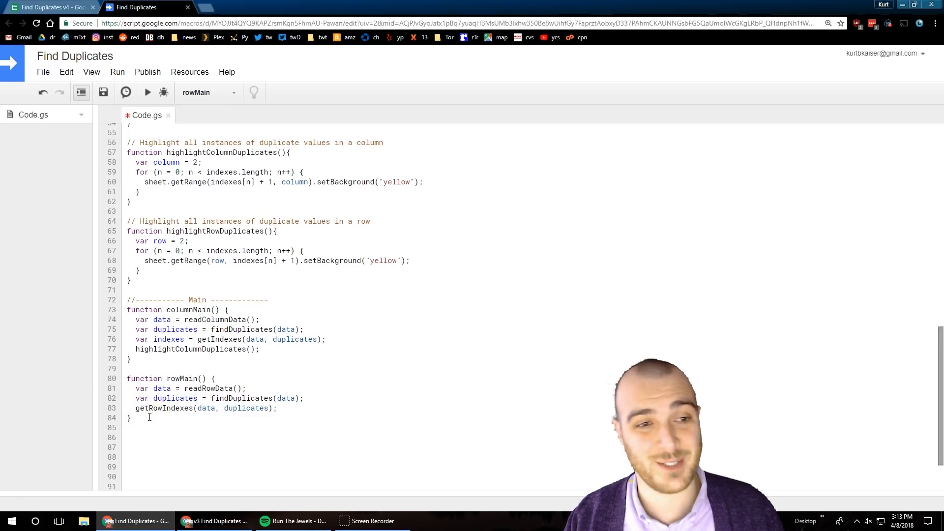
In rowMain assign getIndexes to var indexes and call highlightColumnDuplicates()
left_click(203, 428)
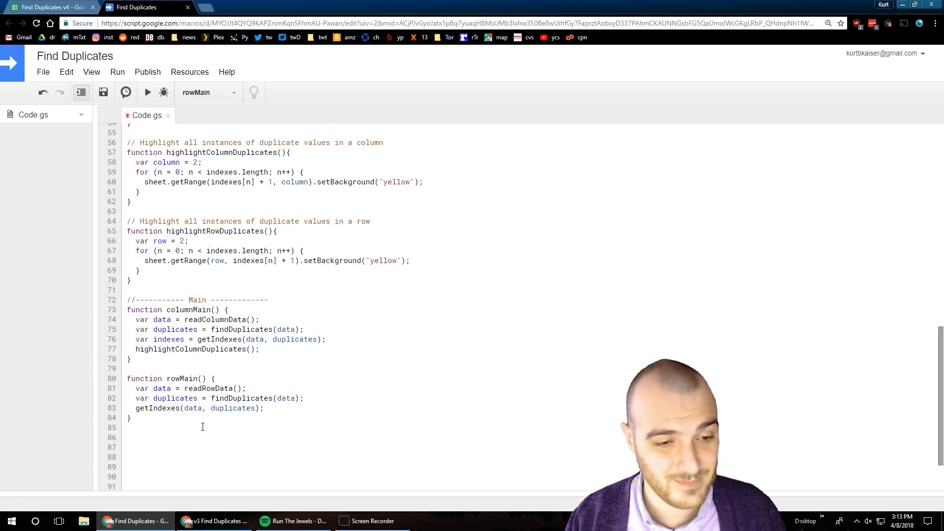
type("var indexes =")
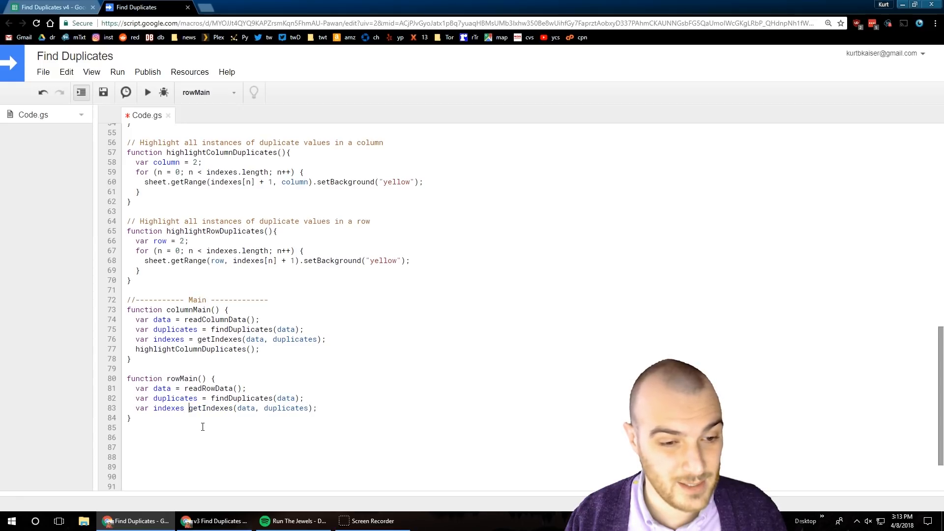
type(";")
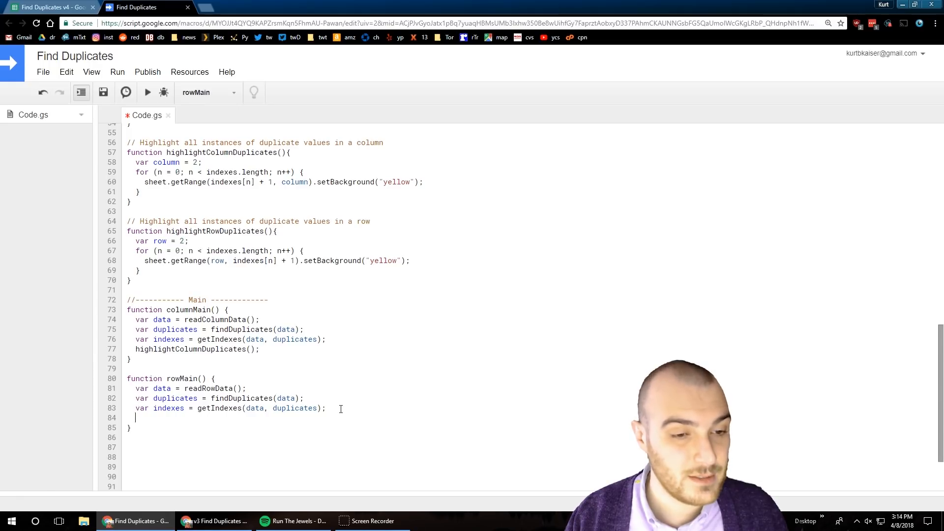
type("highlight")
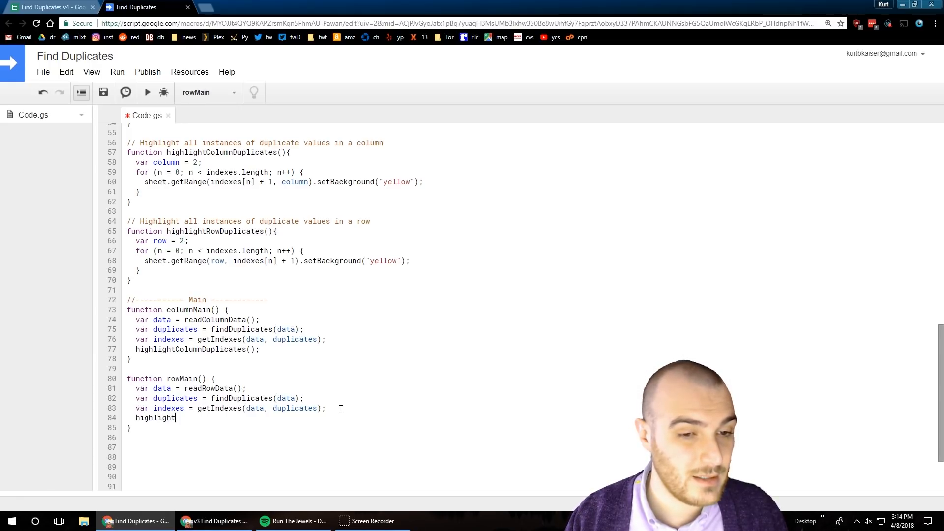
type("Colum")
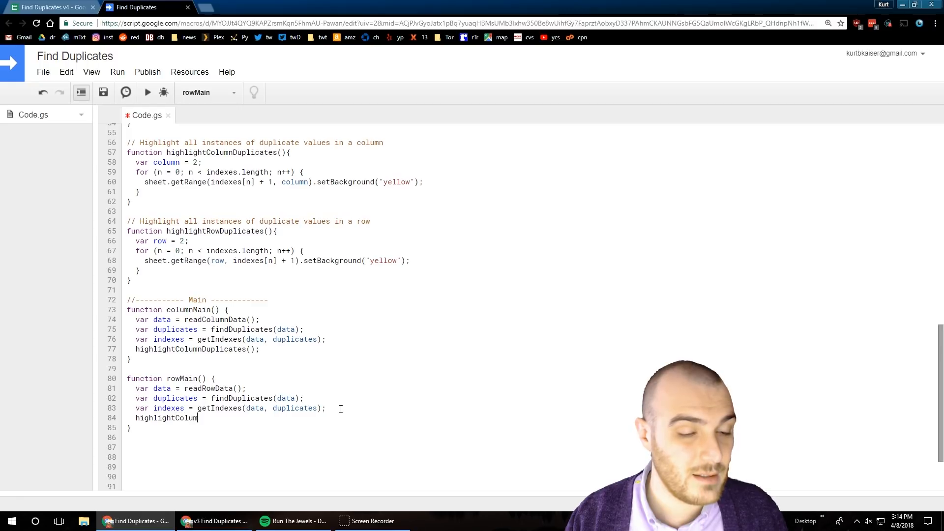
type("nDuplicates")
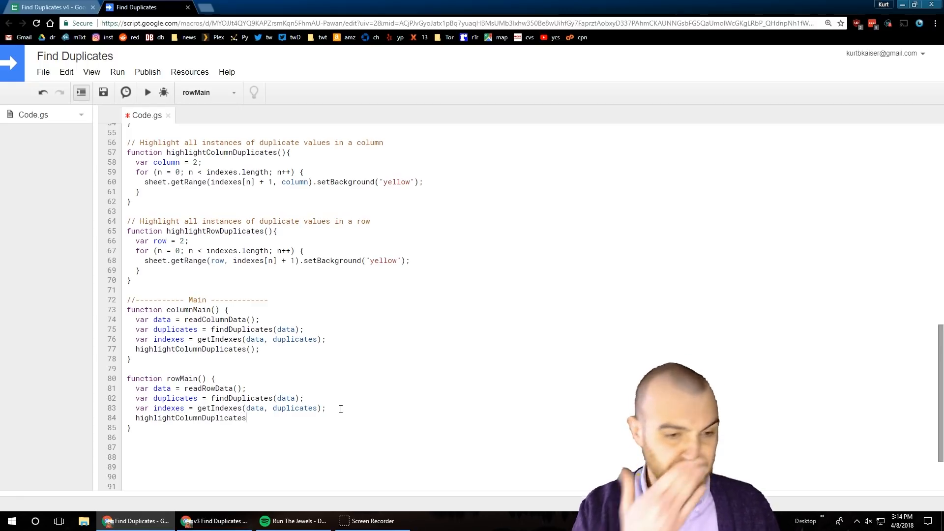
type("();")
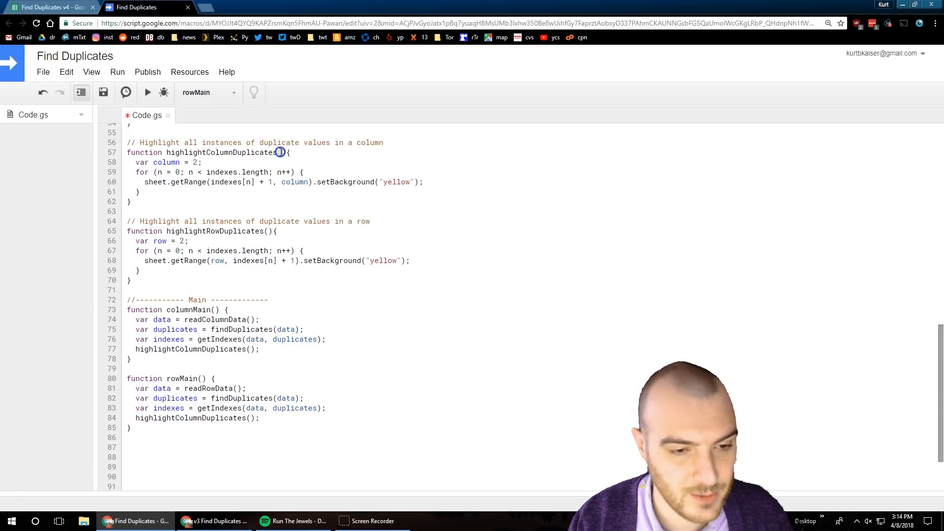
Pass indexes into both highlight calls and add an indexes parameter to the highlight functions
type("indexes")
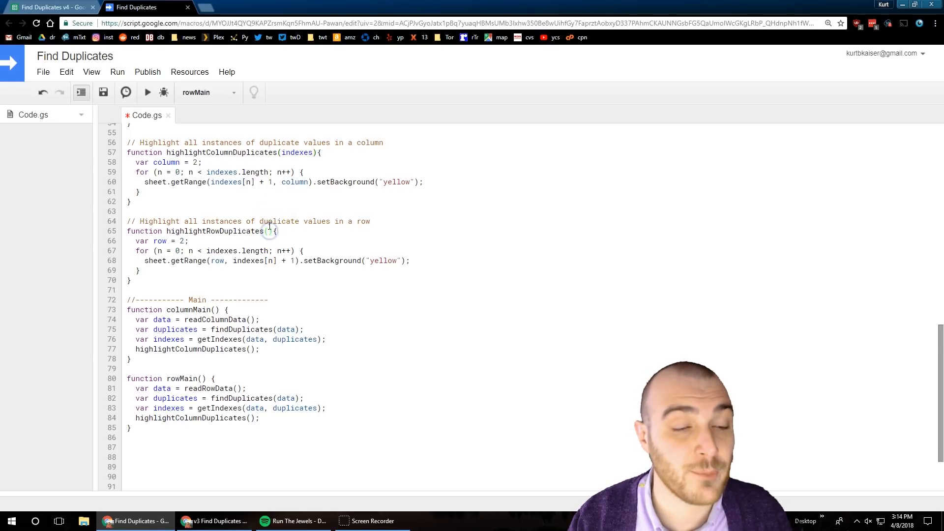
type("indexes")
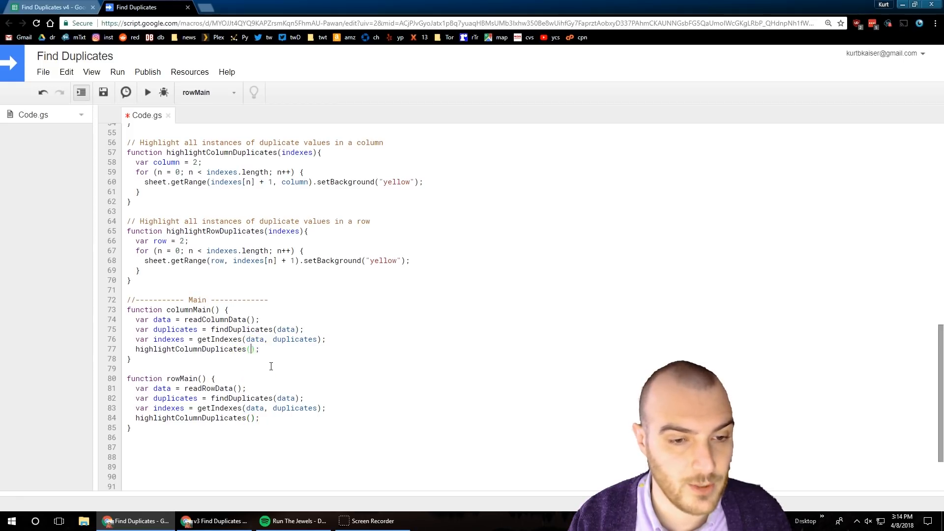
type("indexes")
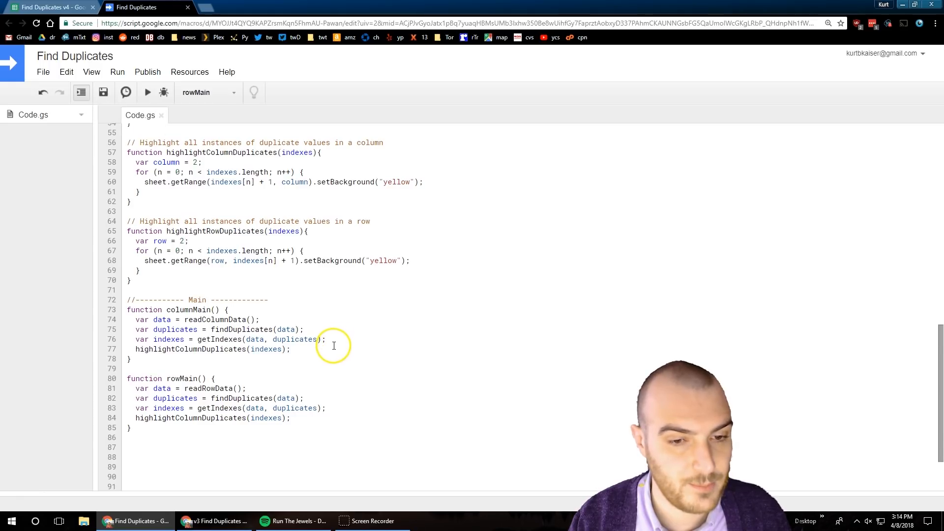
mouse_move(321, 375)
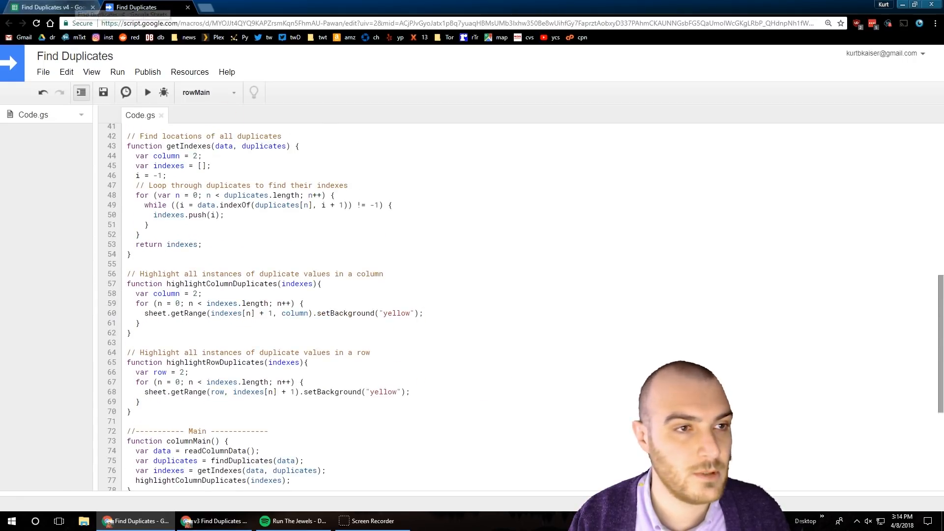
left_click(142, 7)
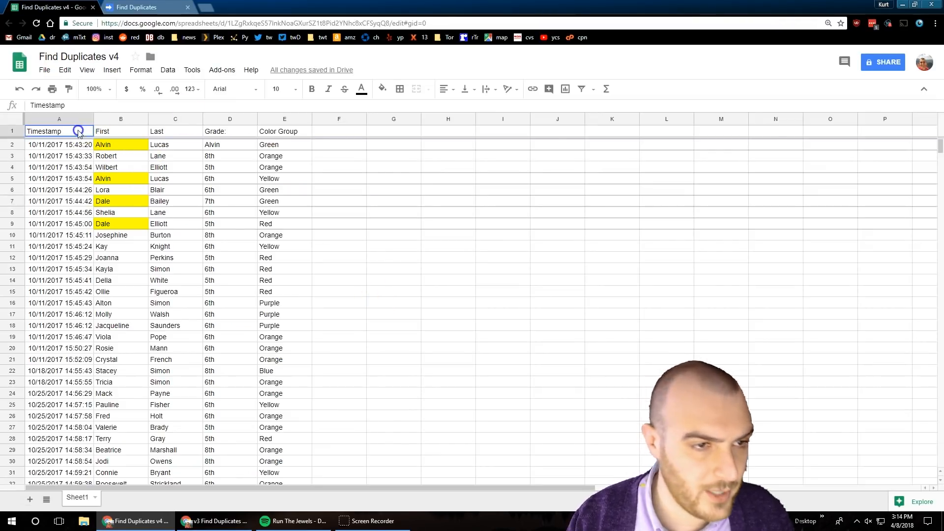
left_click(382, 89)
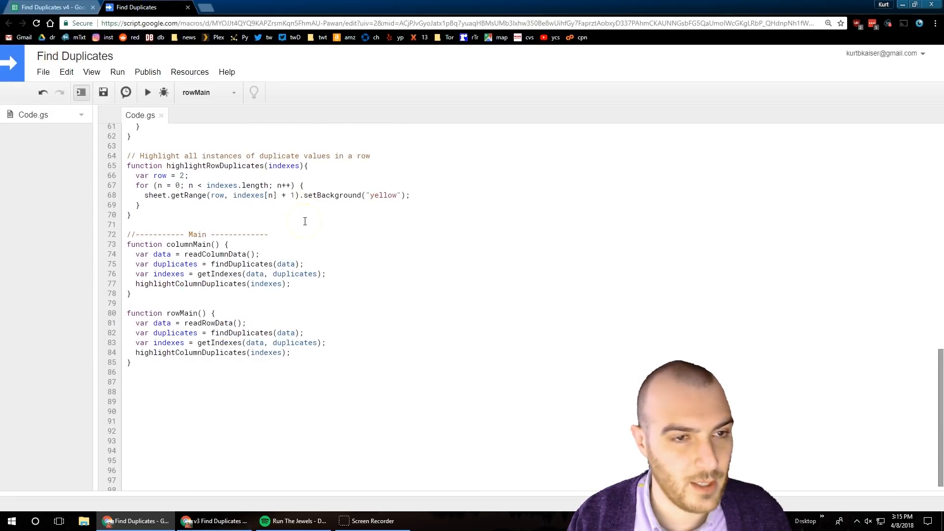
Run rowMain from the function dropdown, check its yellow cells in the sheet, and clear the fill colour
left_click(103, 92)
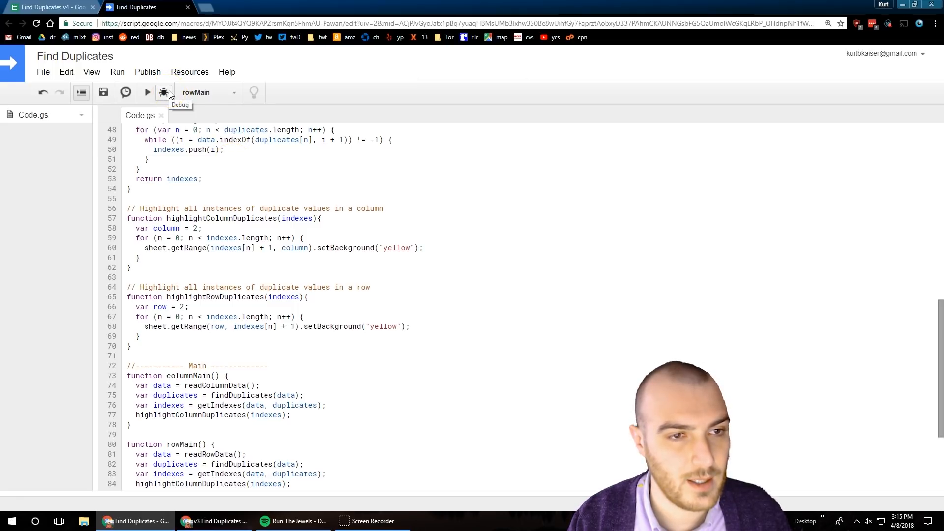
left_click(207, 92)
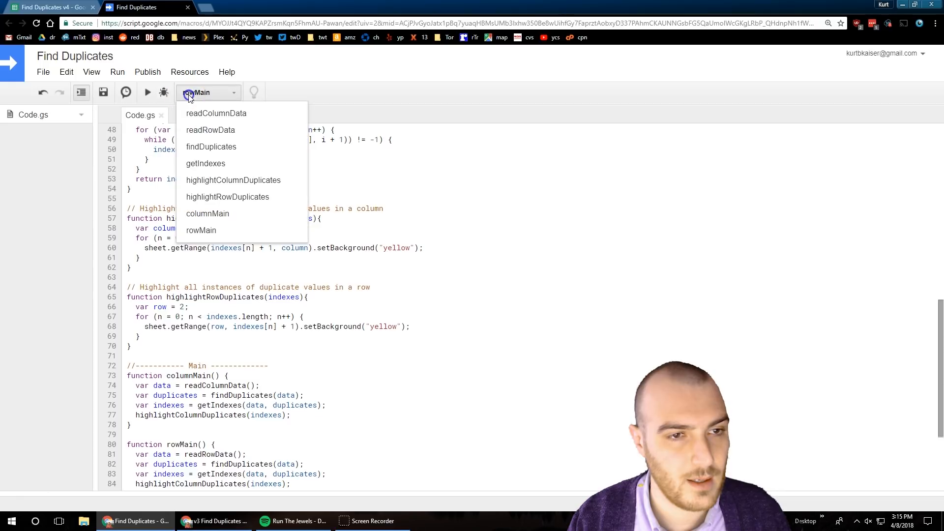
left_click(164, 92)
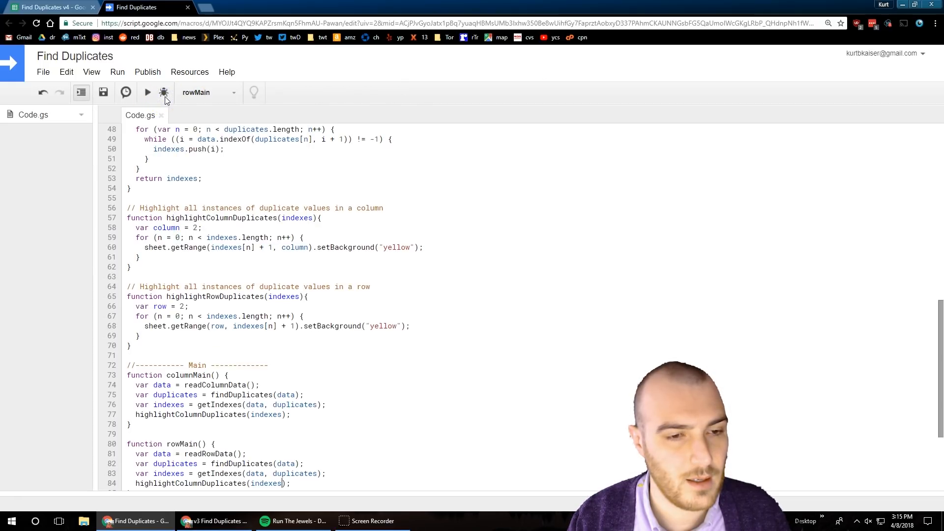
mouse_move(49, 7)
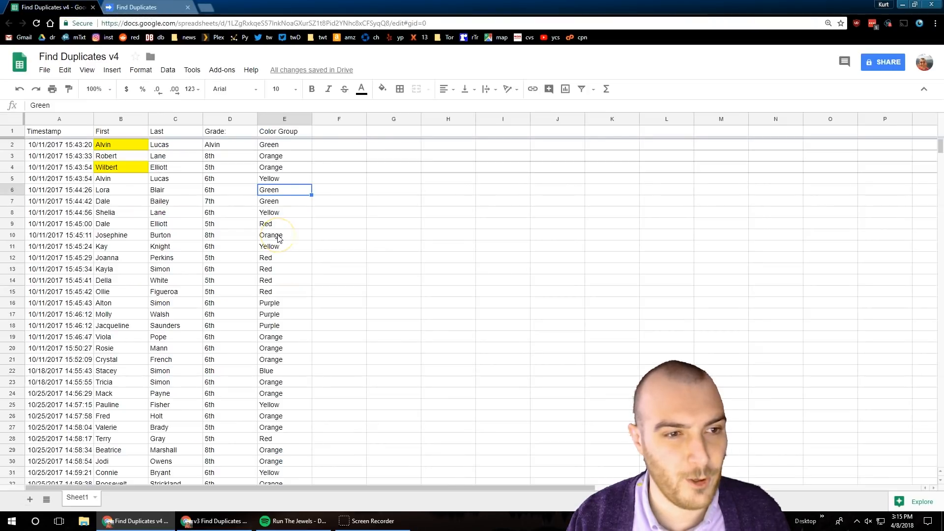
left_click(139, 7)
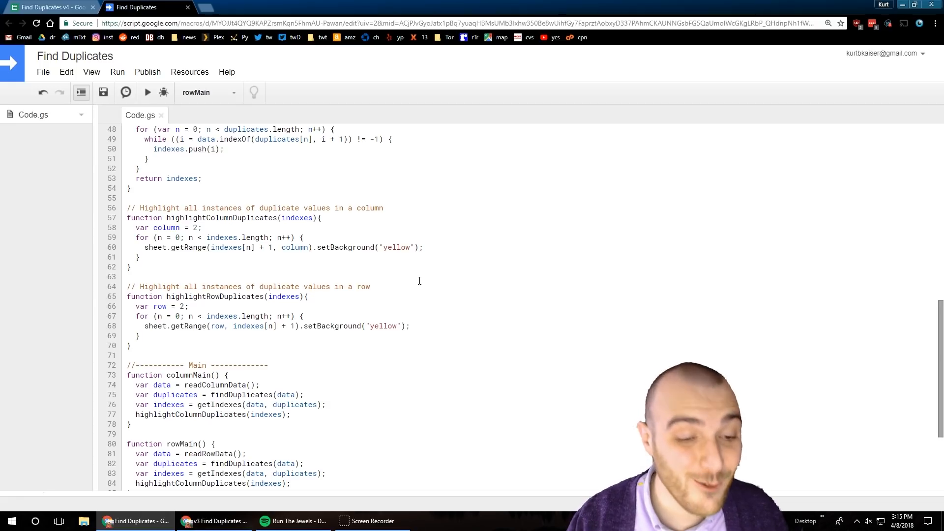
scroll("down", 3)
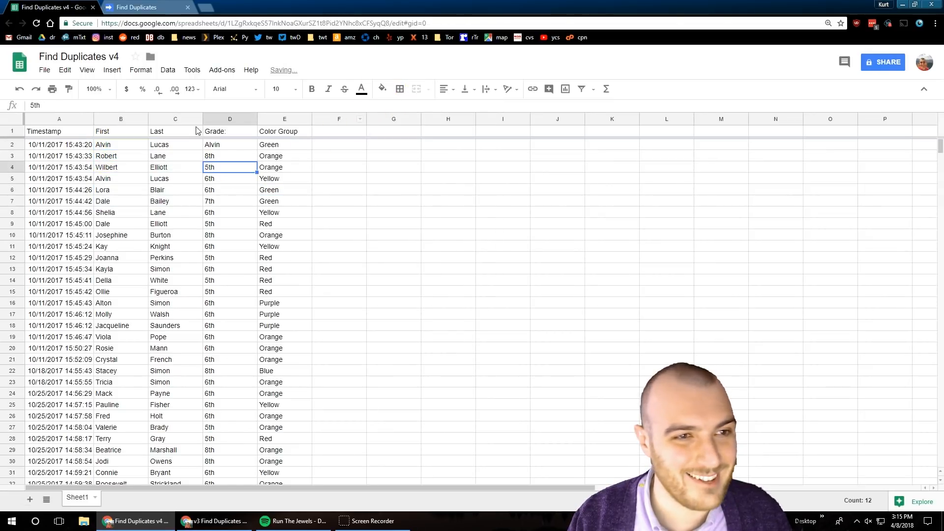
Switch rowMain to highlightRowDuplicates(indexes) and confirm both Alvin cells in row 2 turn yellow
left_click(147, 7)
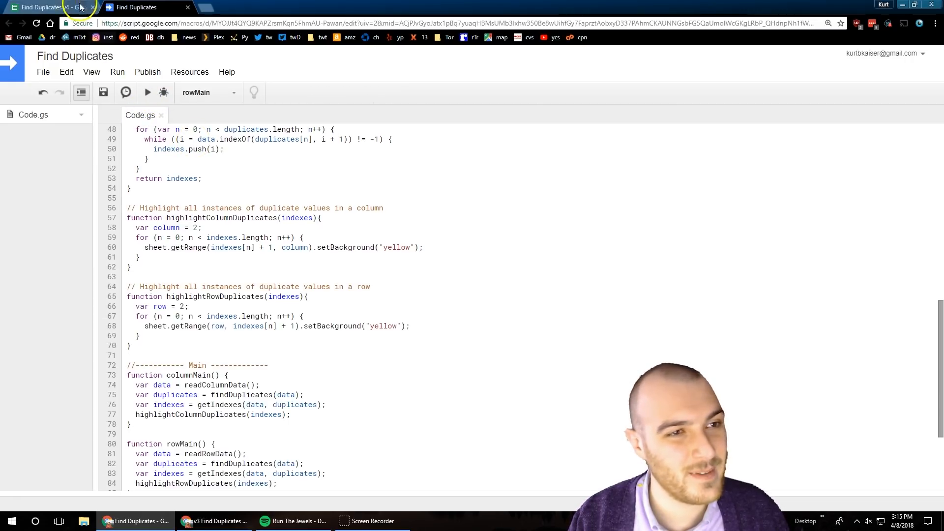
left_click(45, 7)
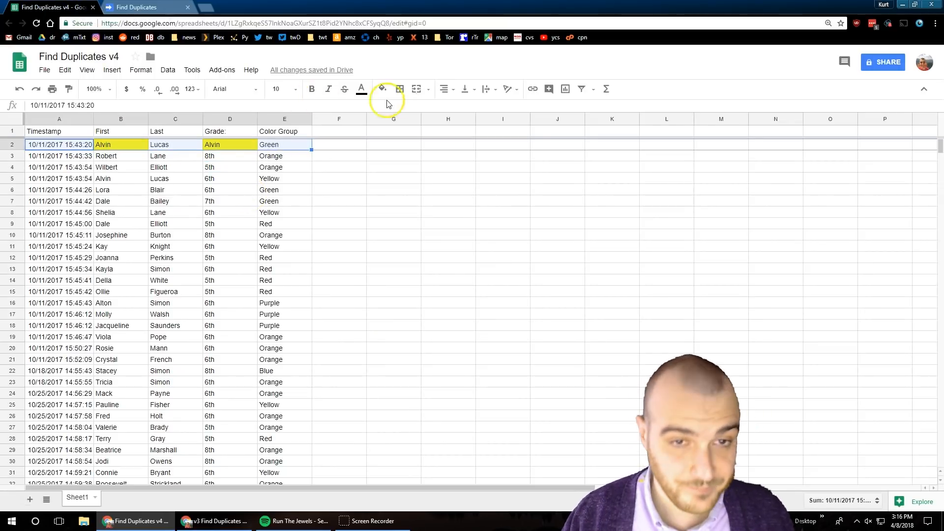
left_click(144, 6)
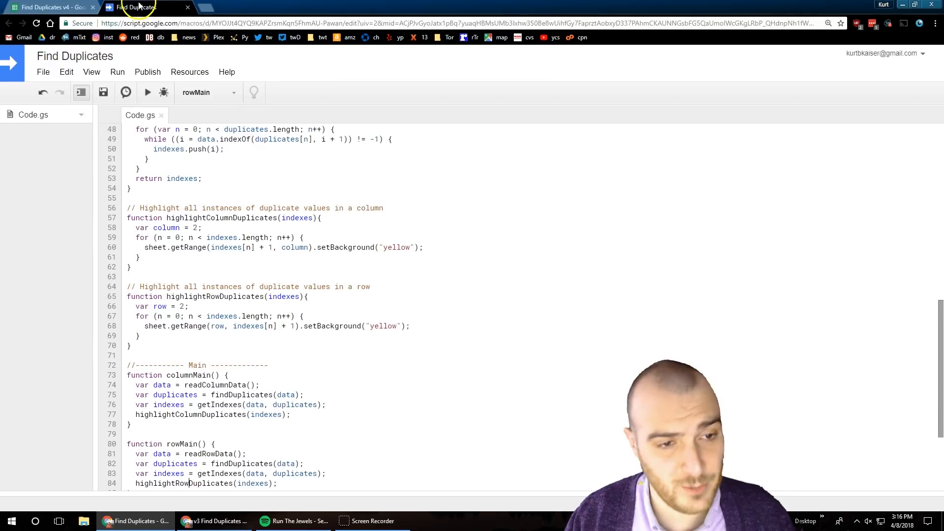
Run columnMain and confirm the duplicate first names Alvin and Dale are highlighted yellow
left_click(207, 92)
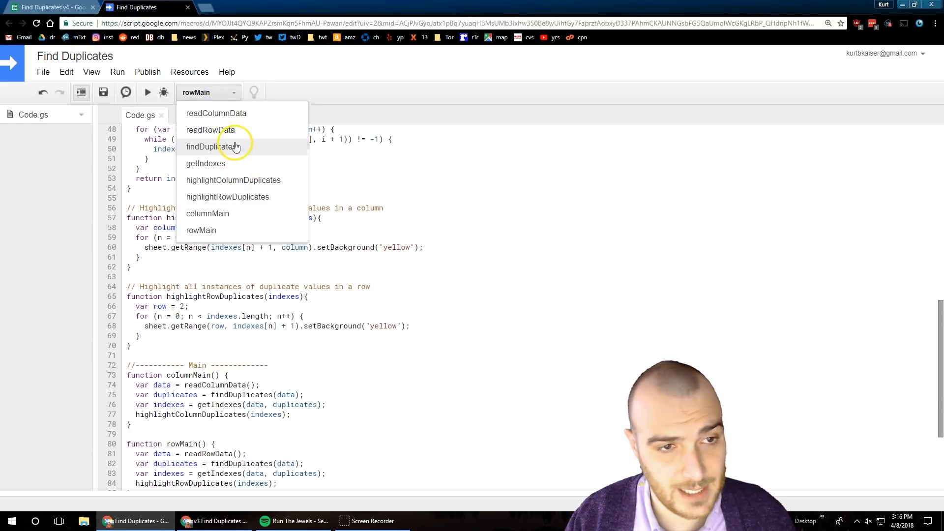
left_click(208, 213)
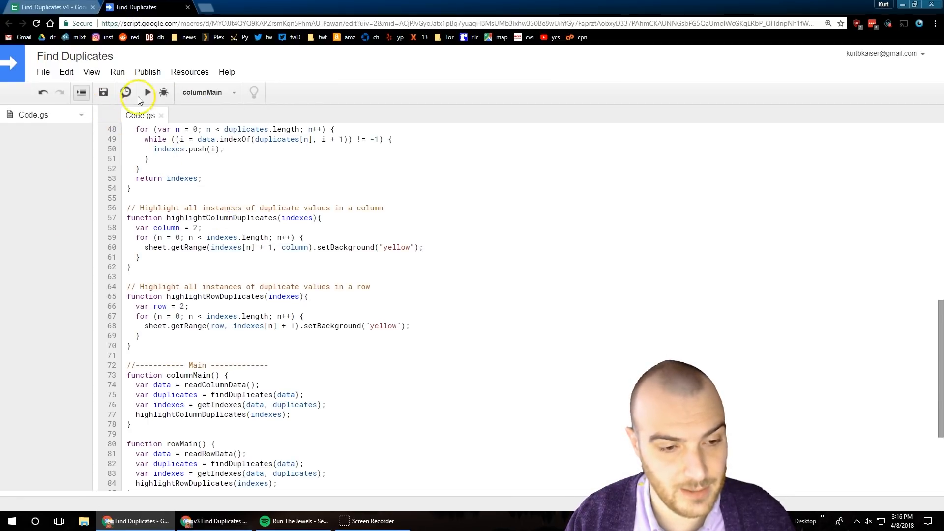
left_click(148, 93)
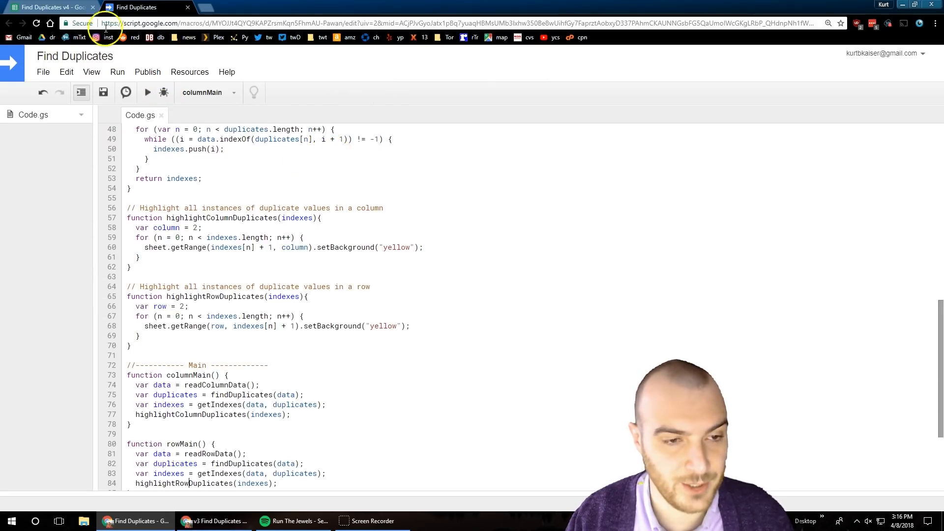
left_click(138, 7)
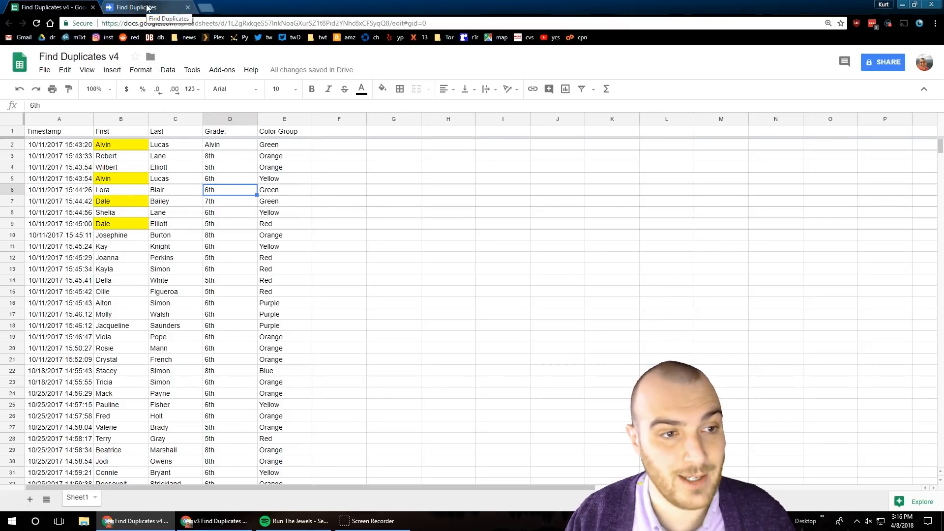
left_click(142, 7)
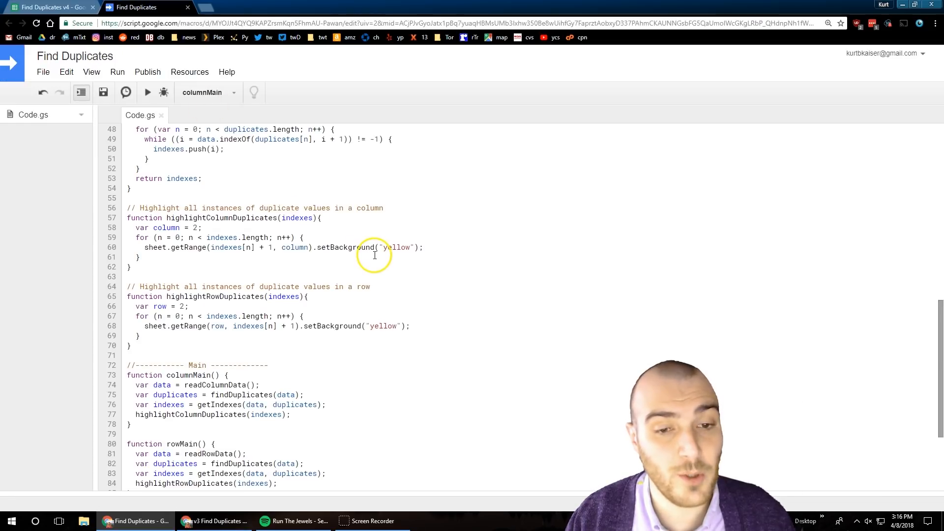